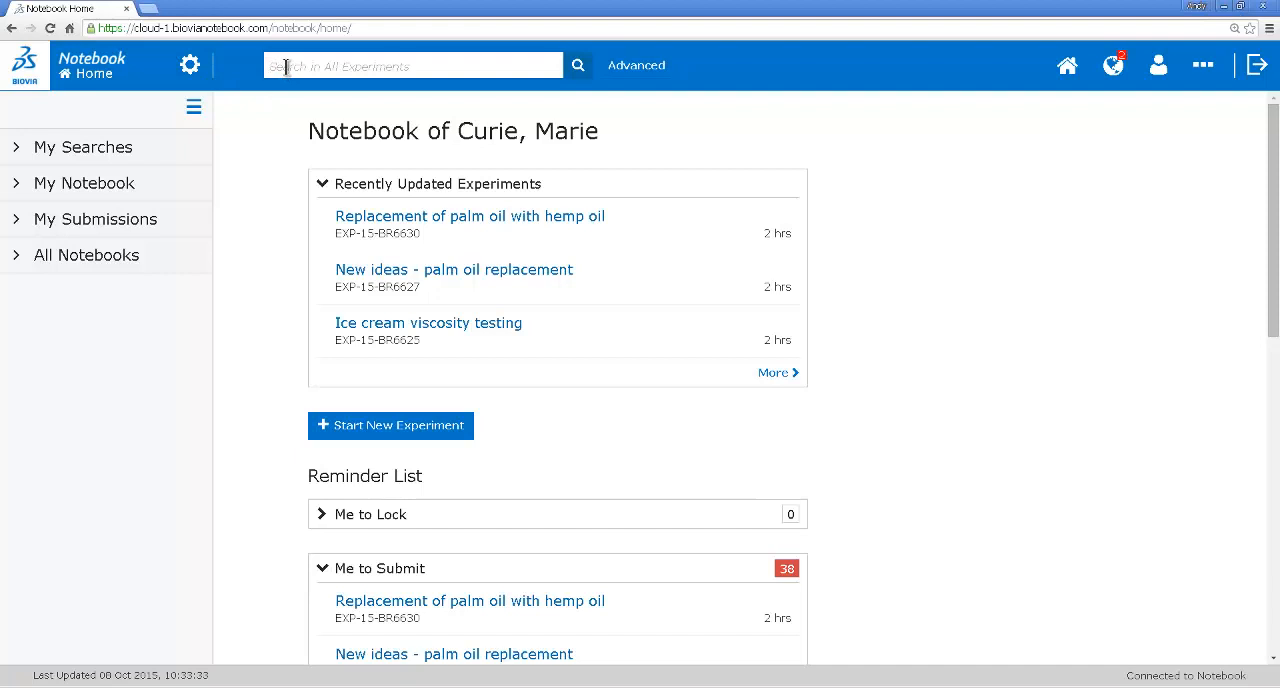
# Step: Search all experiments for the keyword 'palm oil formulation'
pyautogui.write('palm oil formulation')
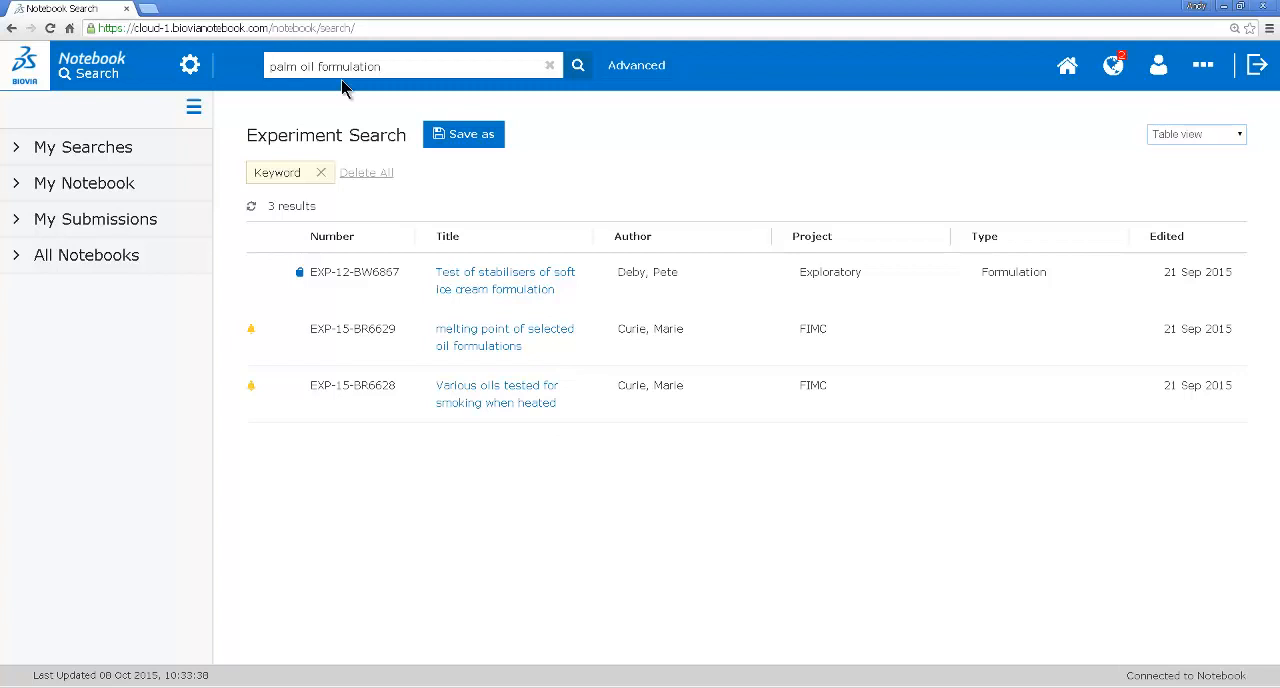
pyautogui.moveTo(473, 337)
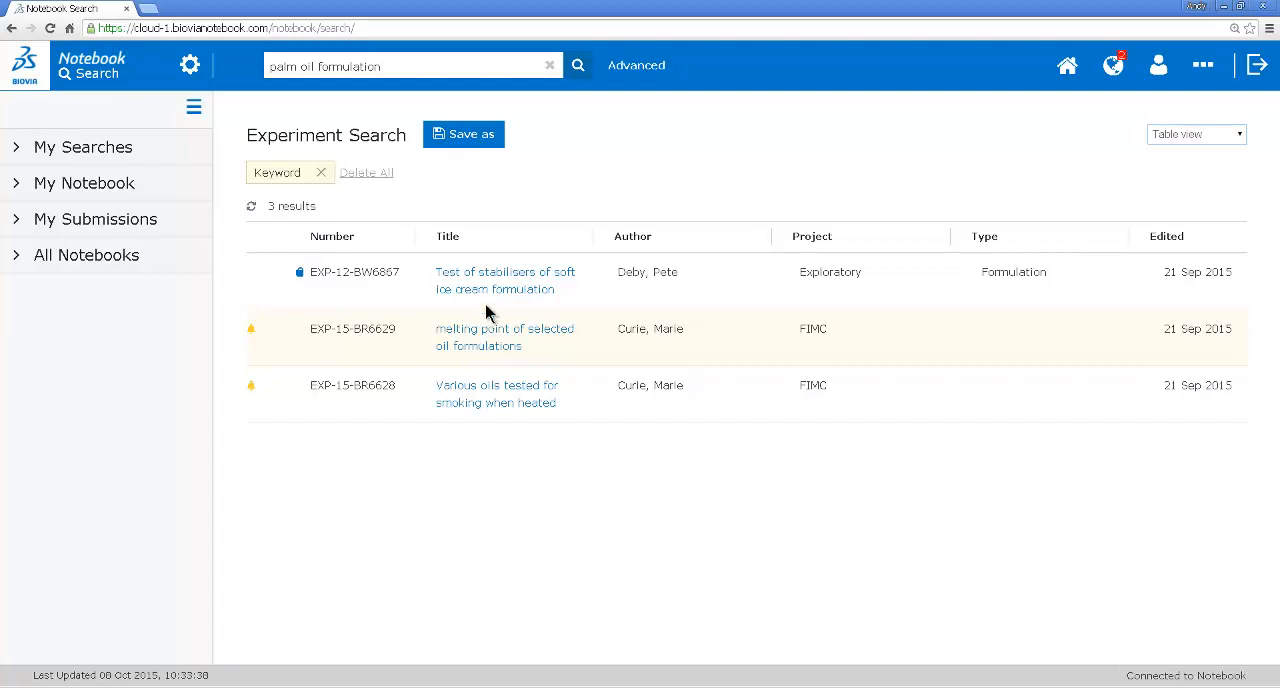
pyautogui.moveTo(490, 289)
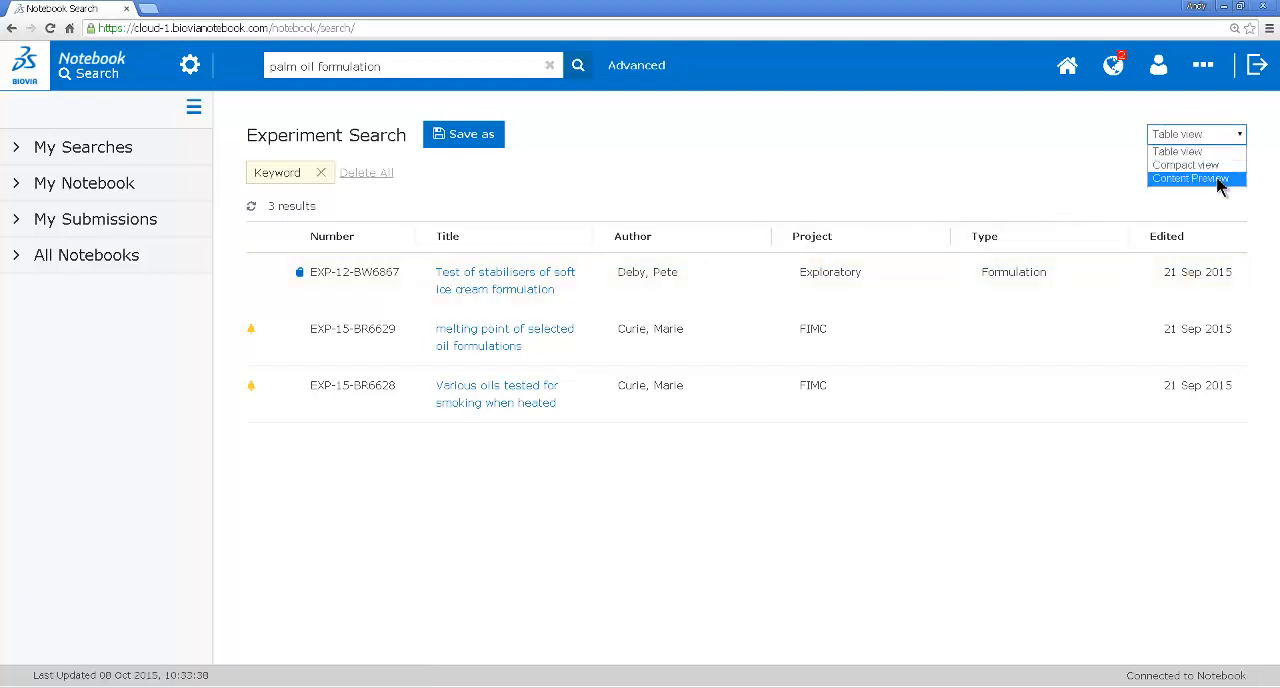
# Step: Show results as Content Preview and preview the stabilisers experiment down to its formulation table
pyautogui.click(1192, 179)
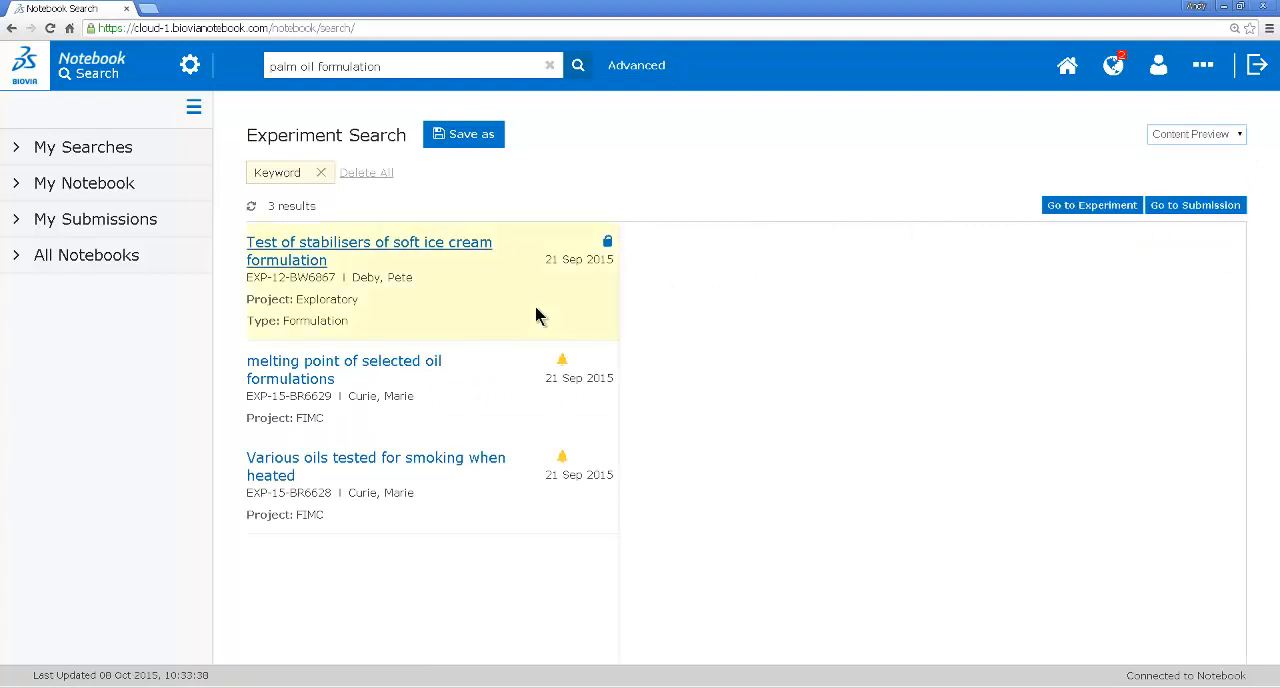
pyautogui.click(369, 250)
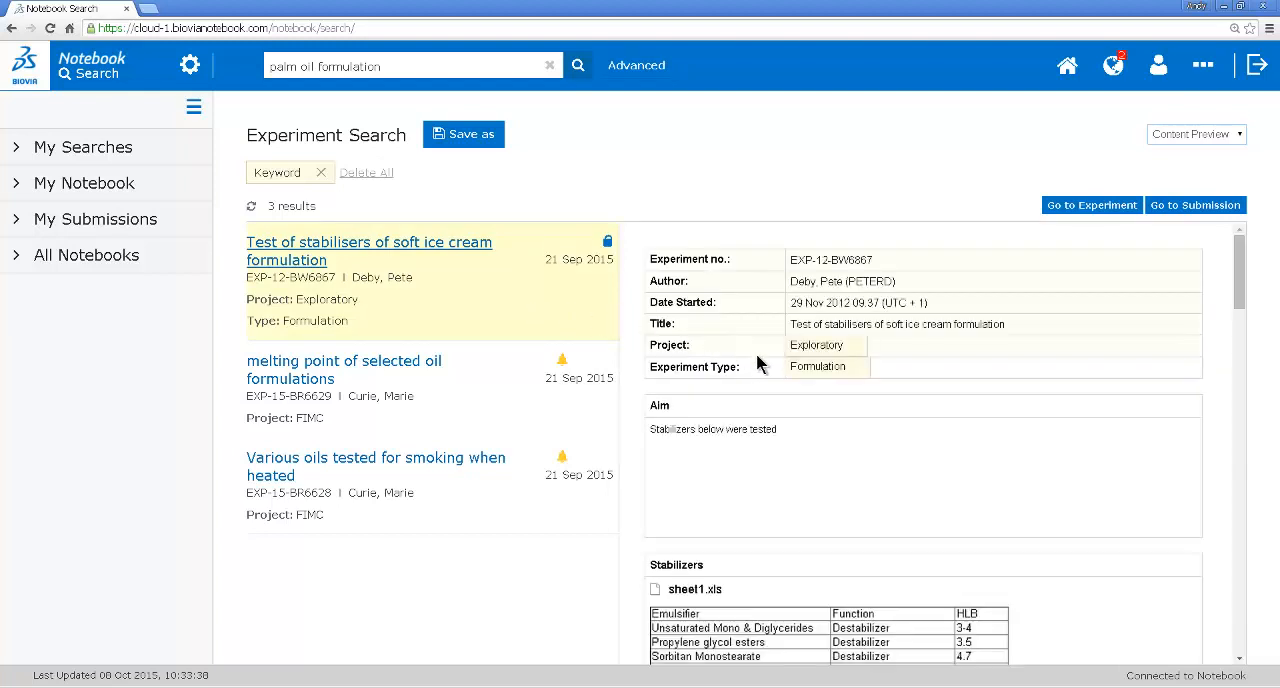
pyautogui.scroll(-3)
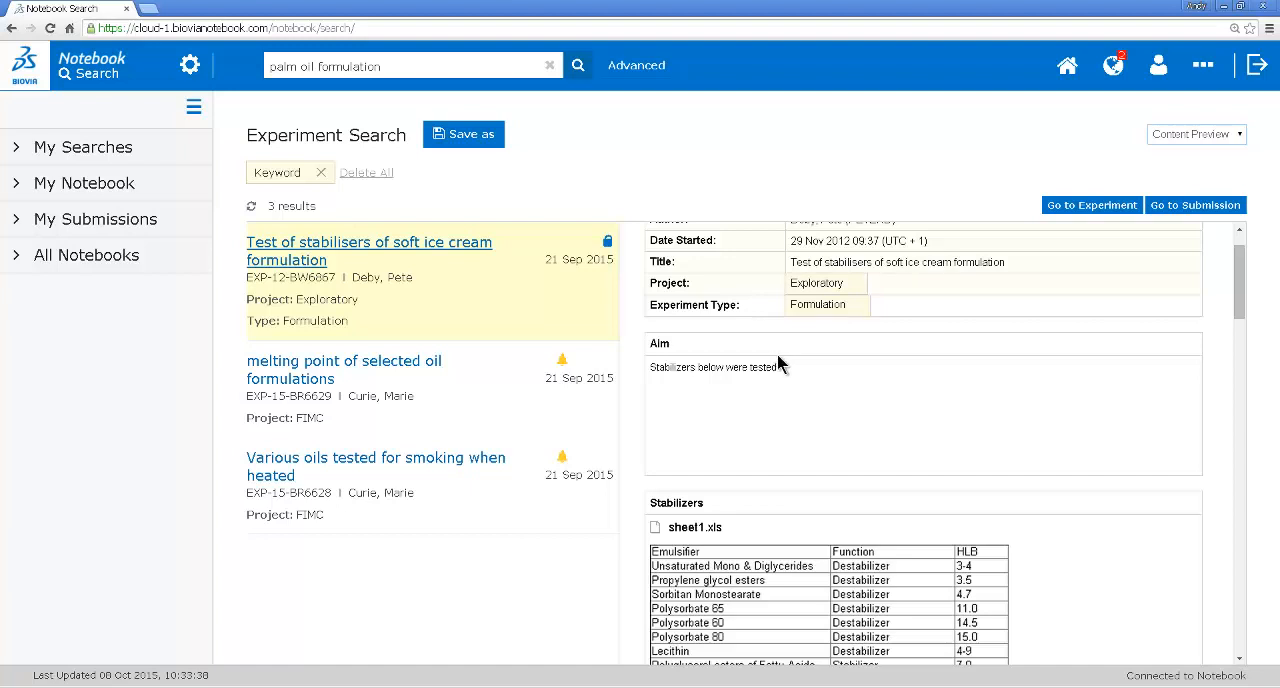
pyautogui.moveTo(783, 365)
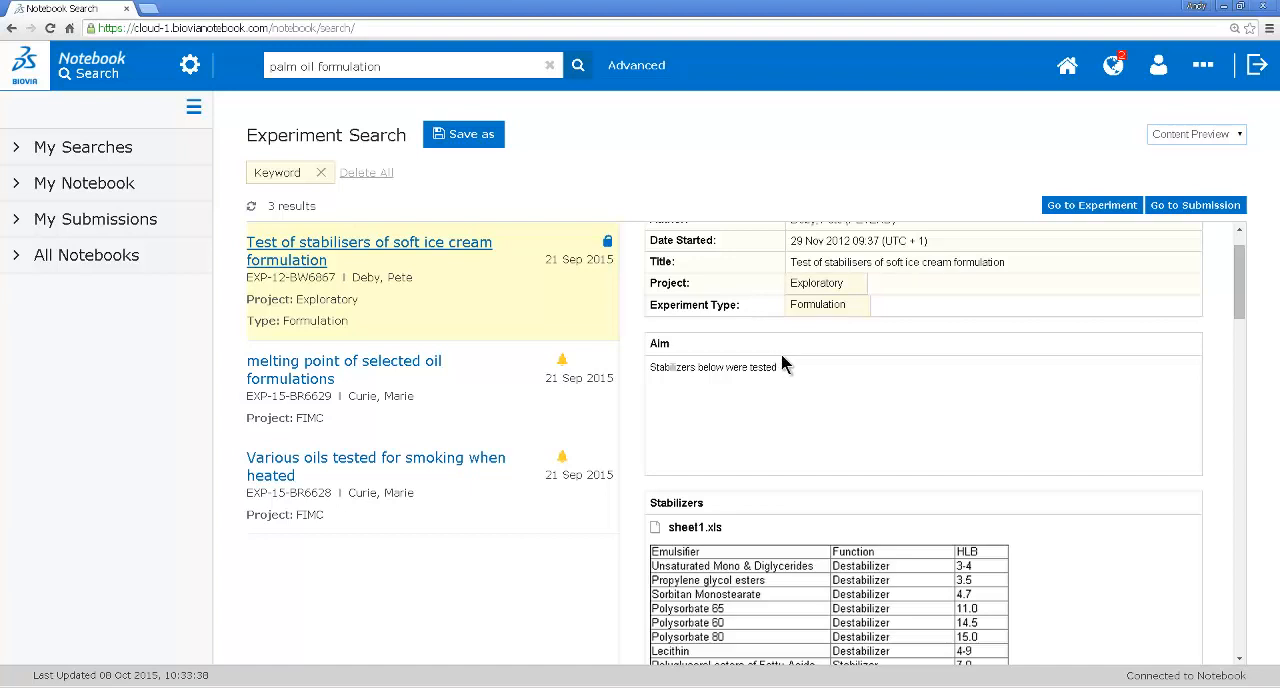
pyautogui.scroll(-3)
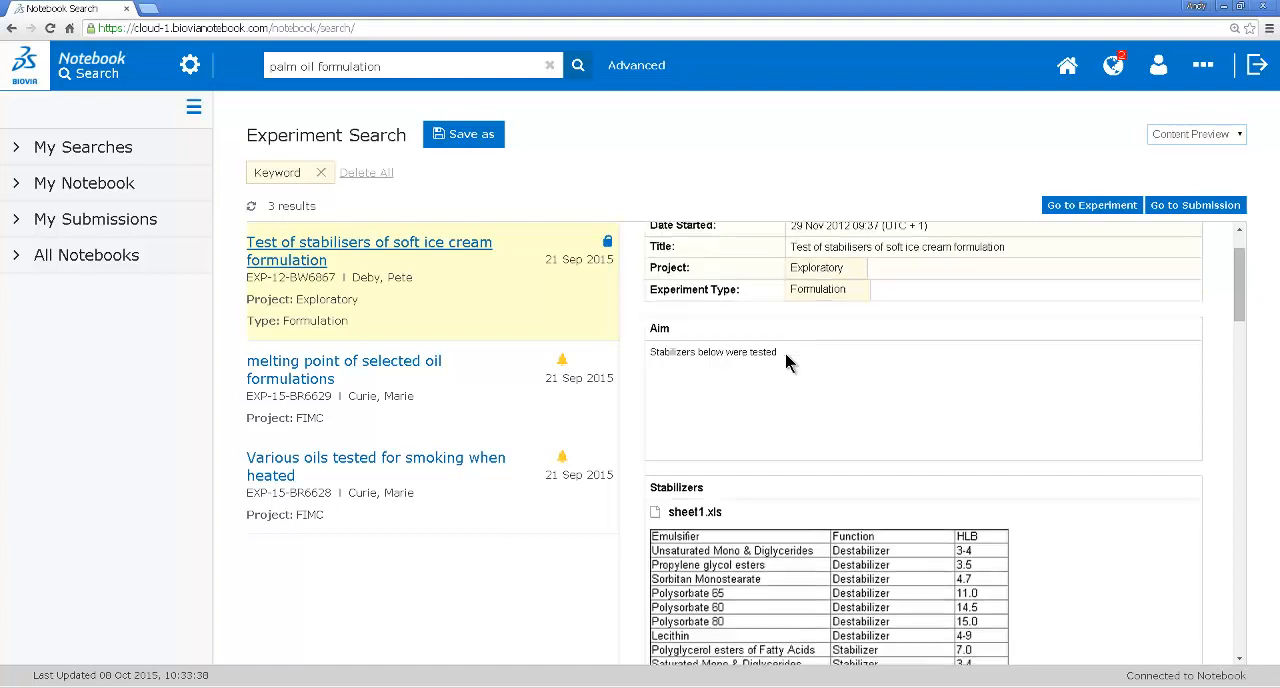
pyautogui.scroll(-3)
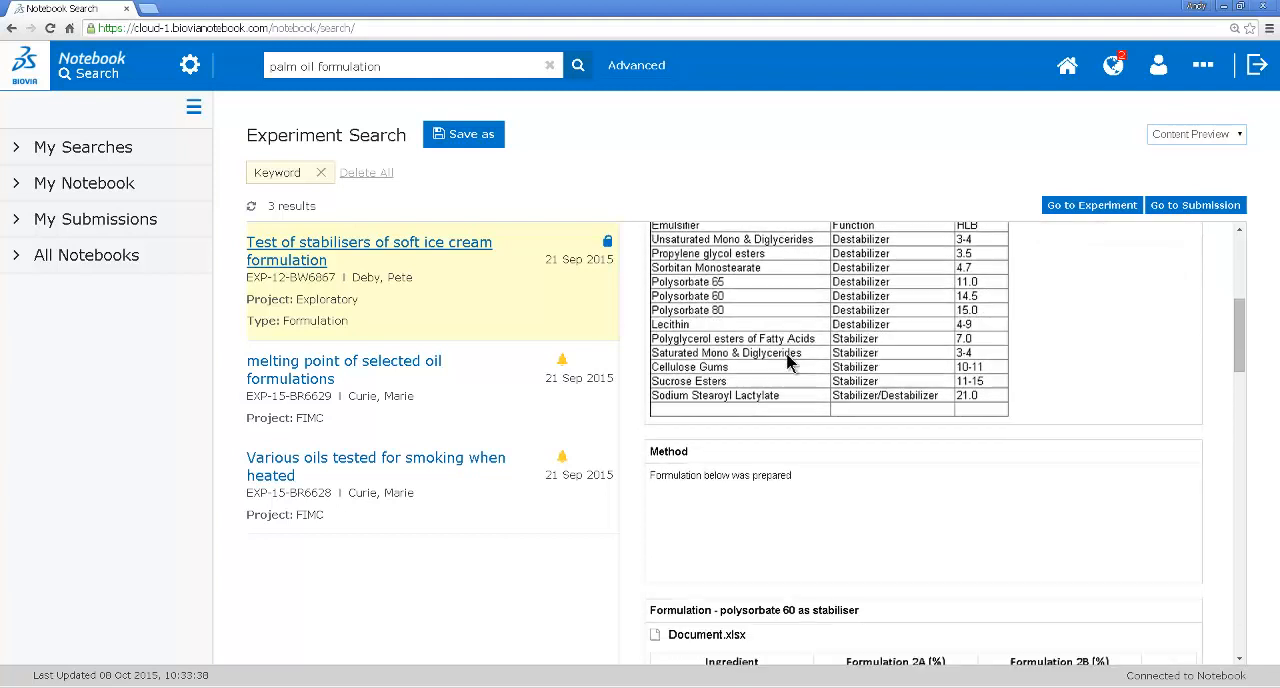
pyautogui.scroll(-3)
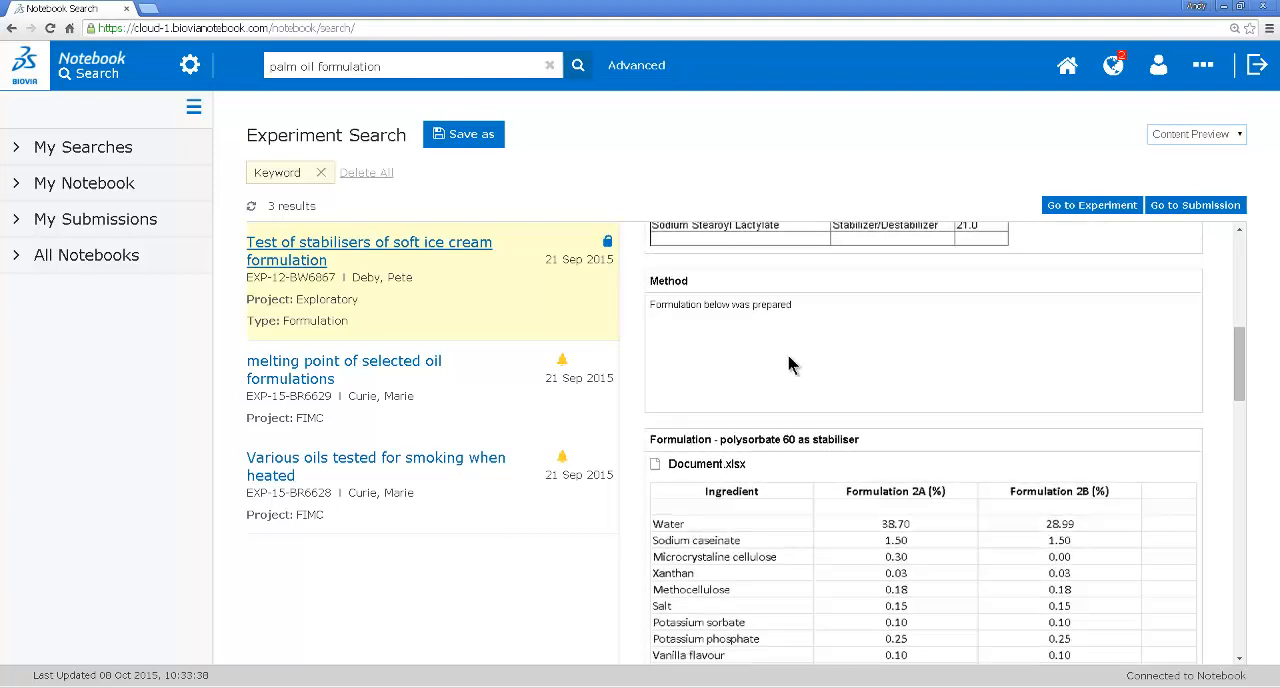
pyautogui.scroll(-3)
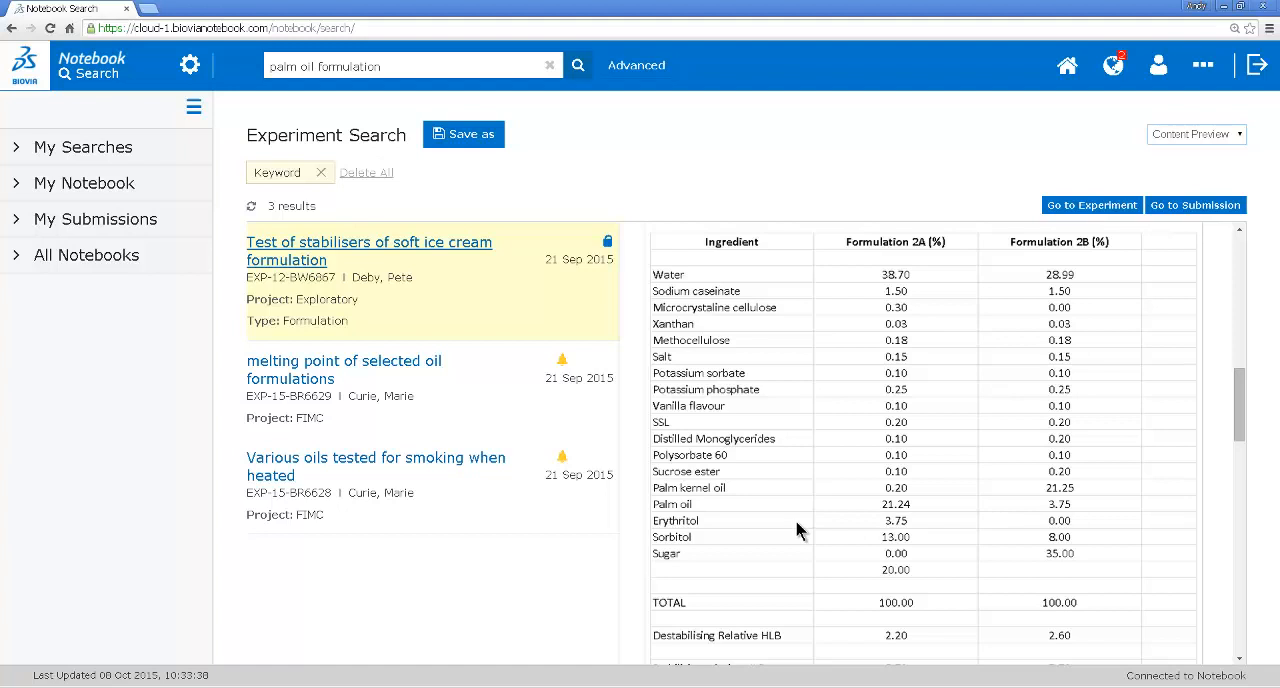
pyautogui.moveTo(457, 293)
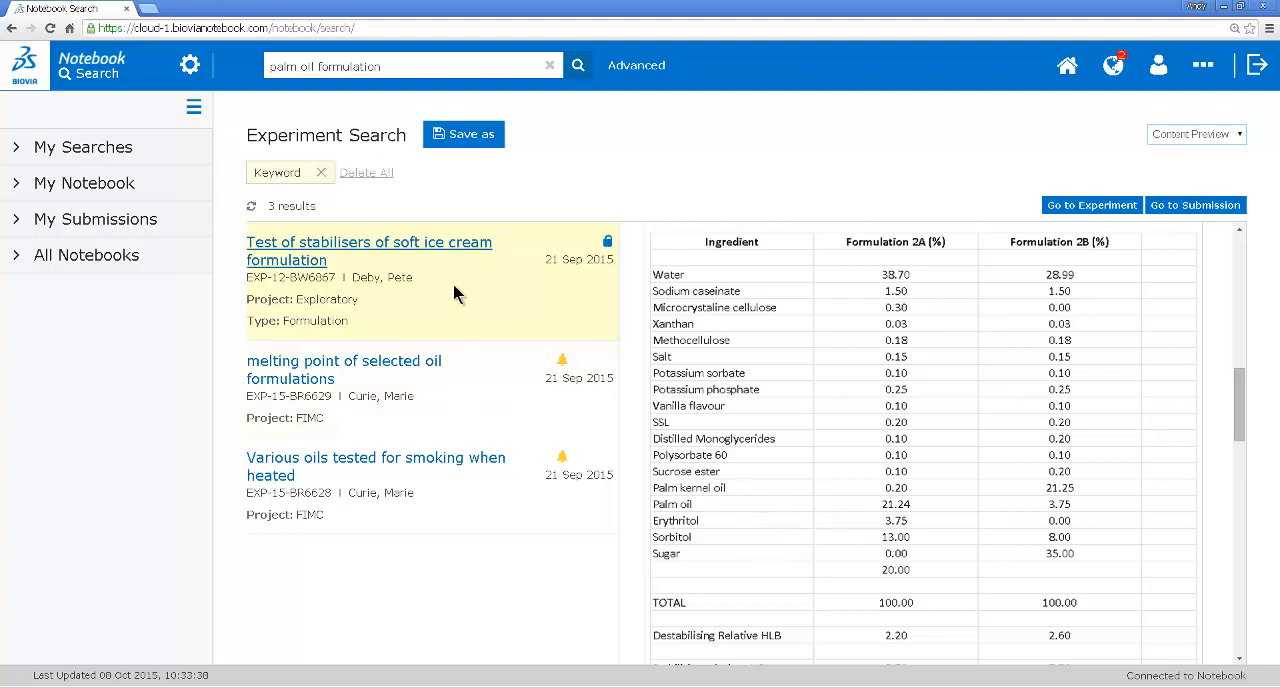
# Step: Open the stabilisers experiment in full and download its formulation spreadsheet Document.xlsx
pyautogui.click(369, 250)
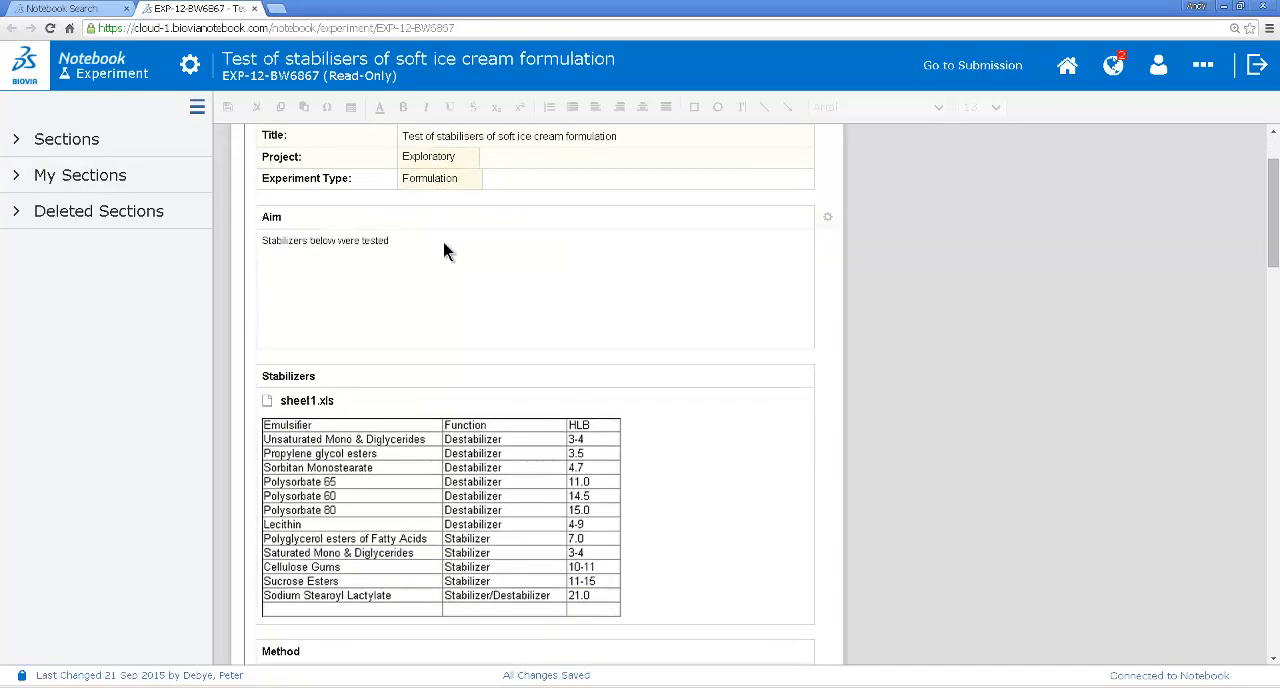
pyautogui.scroll(-3)
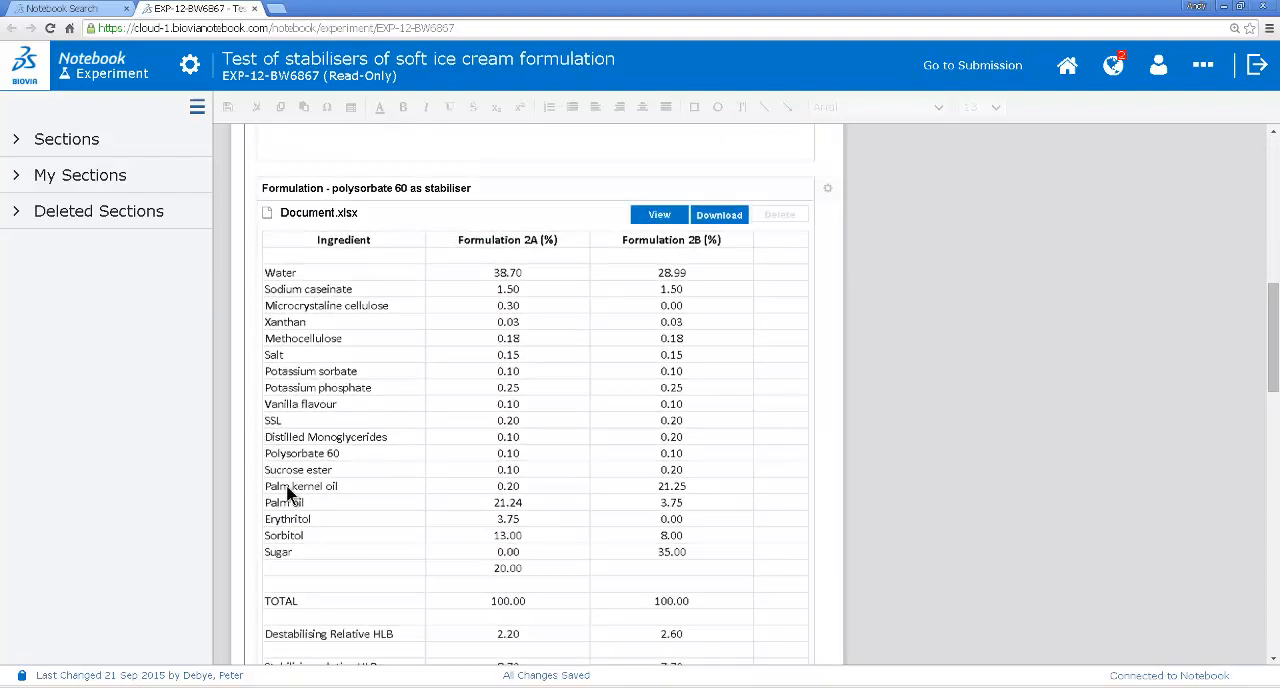
pyautogui.moveTo(315, 490)
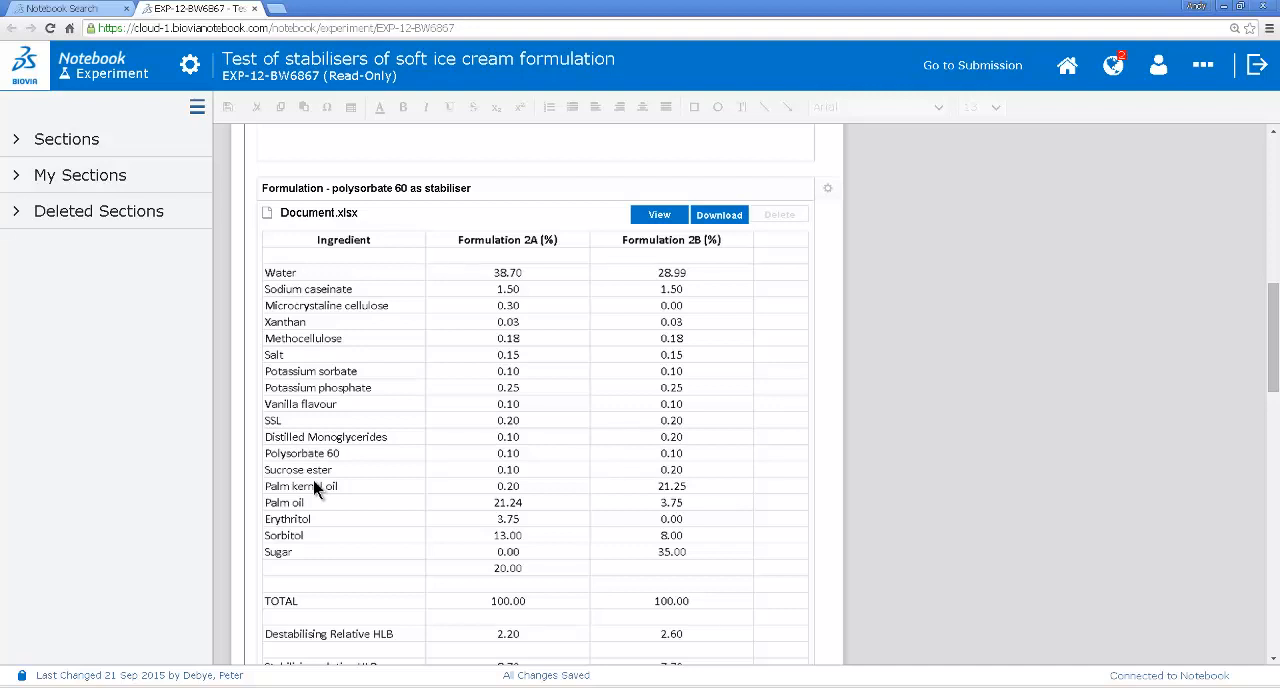
pyautogui.moveTo(812, 244)
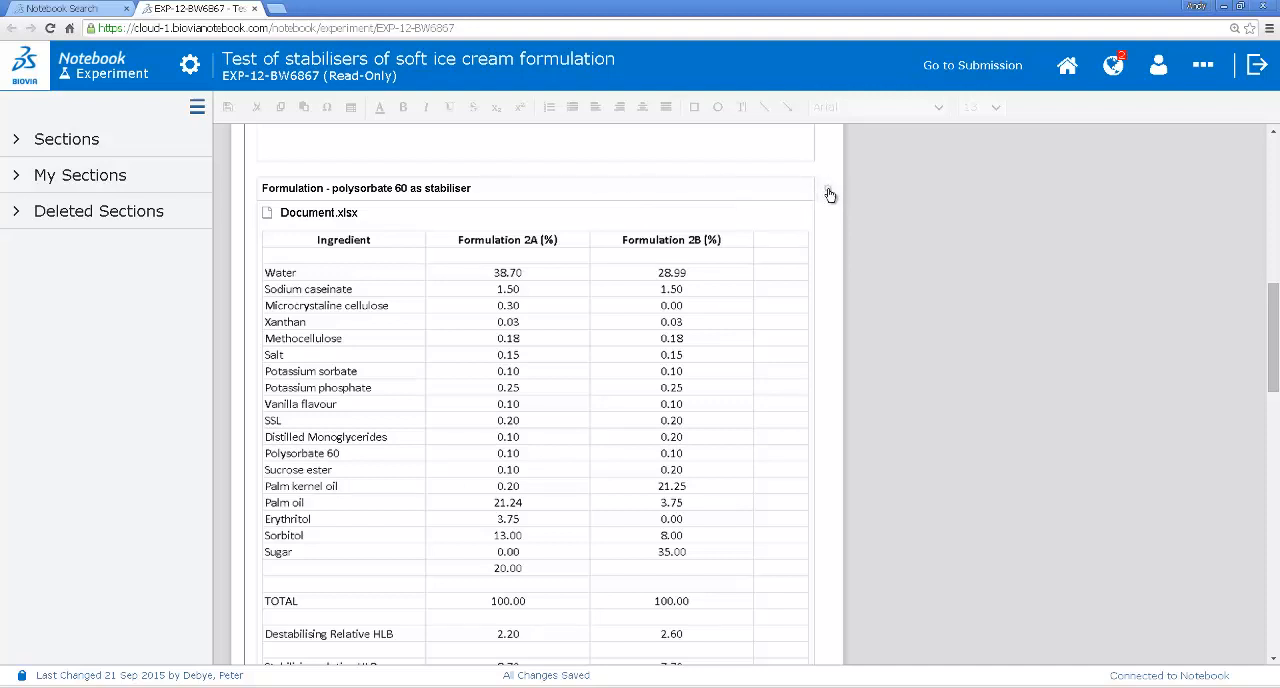
pyautogui.click(828, 188)
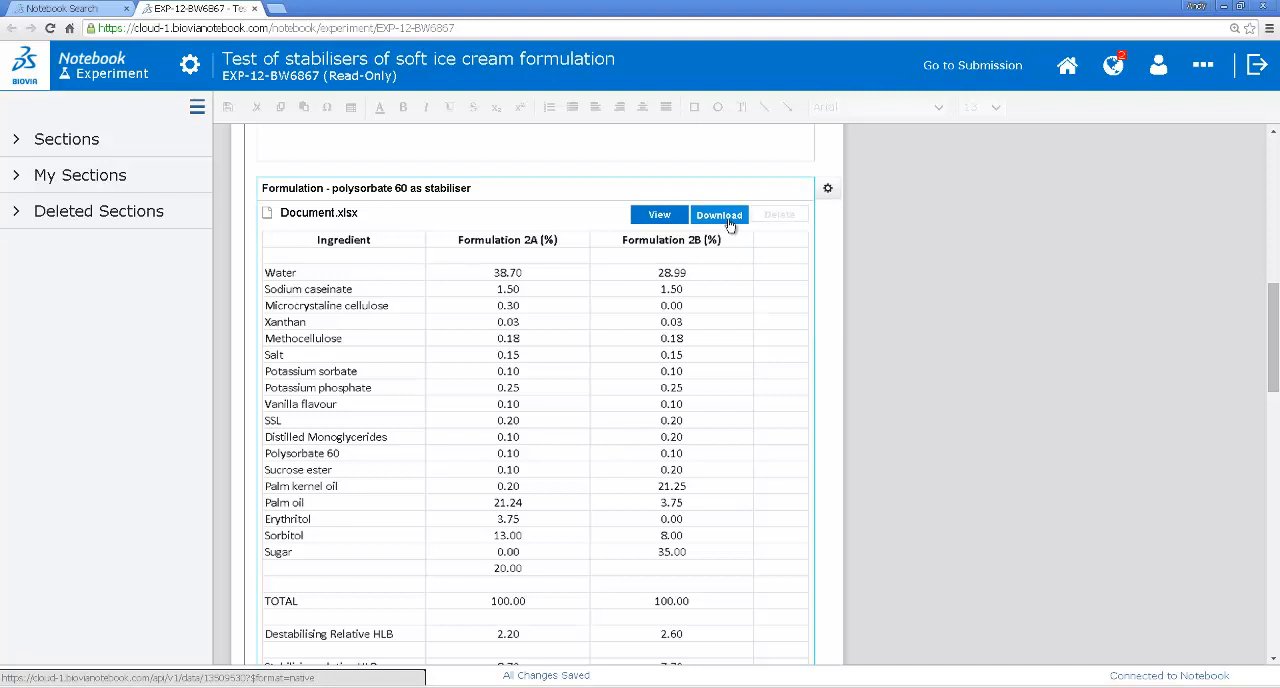
pyautogui.click(70, 8)
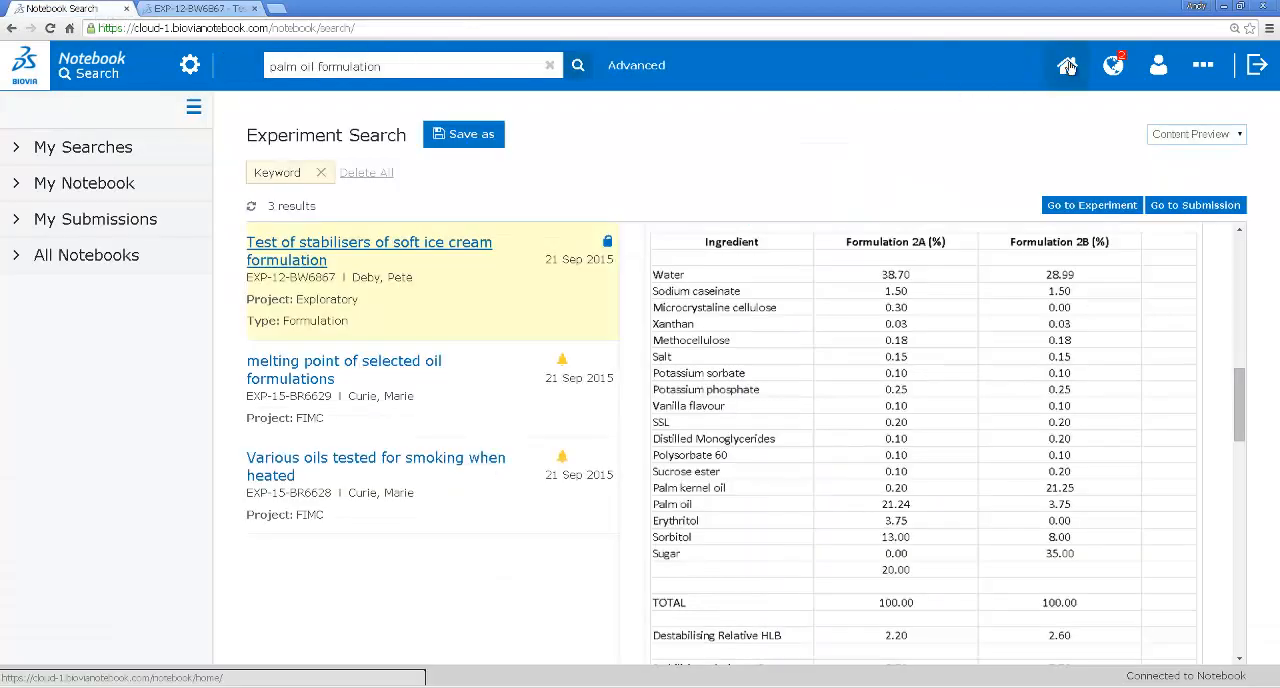
# Step: Return to the notebook home and open the 'Replacement of palm oil with hemp oil' experiment
pyautogui.click(1066, 65)
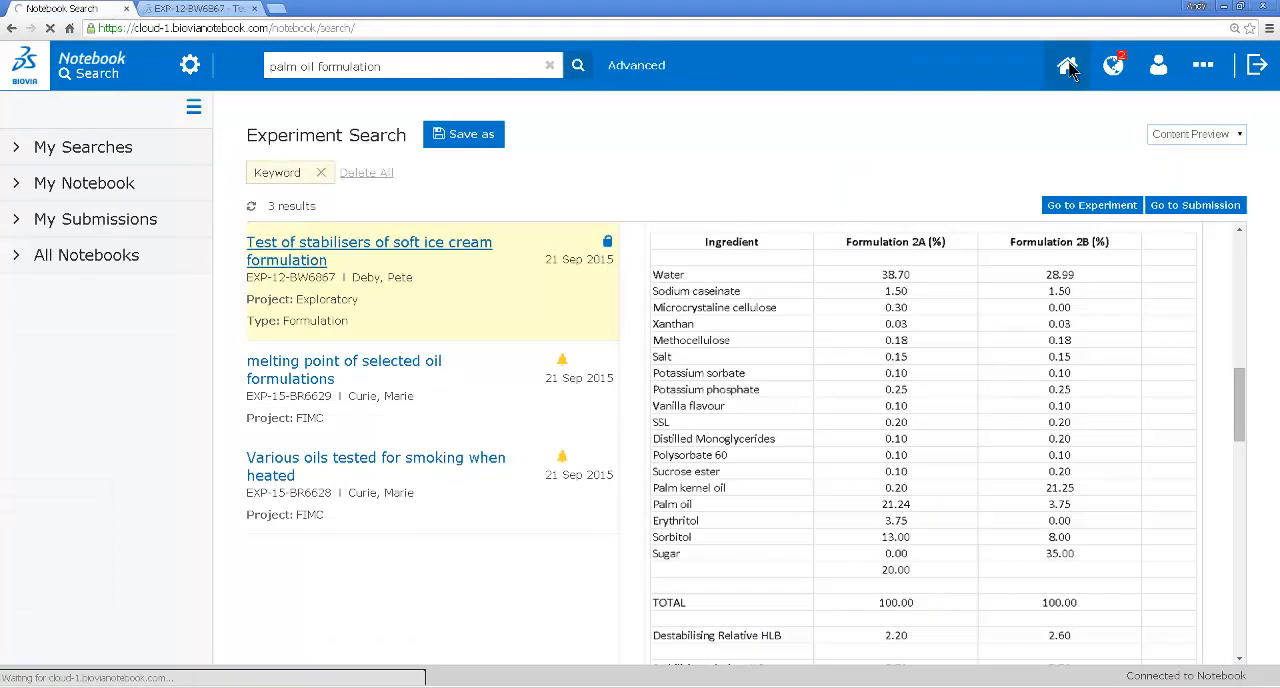
pyautogui.click(1066, 65)
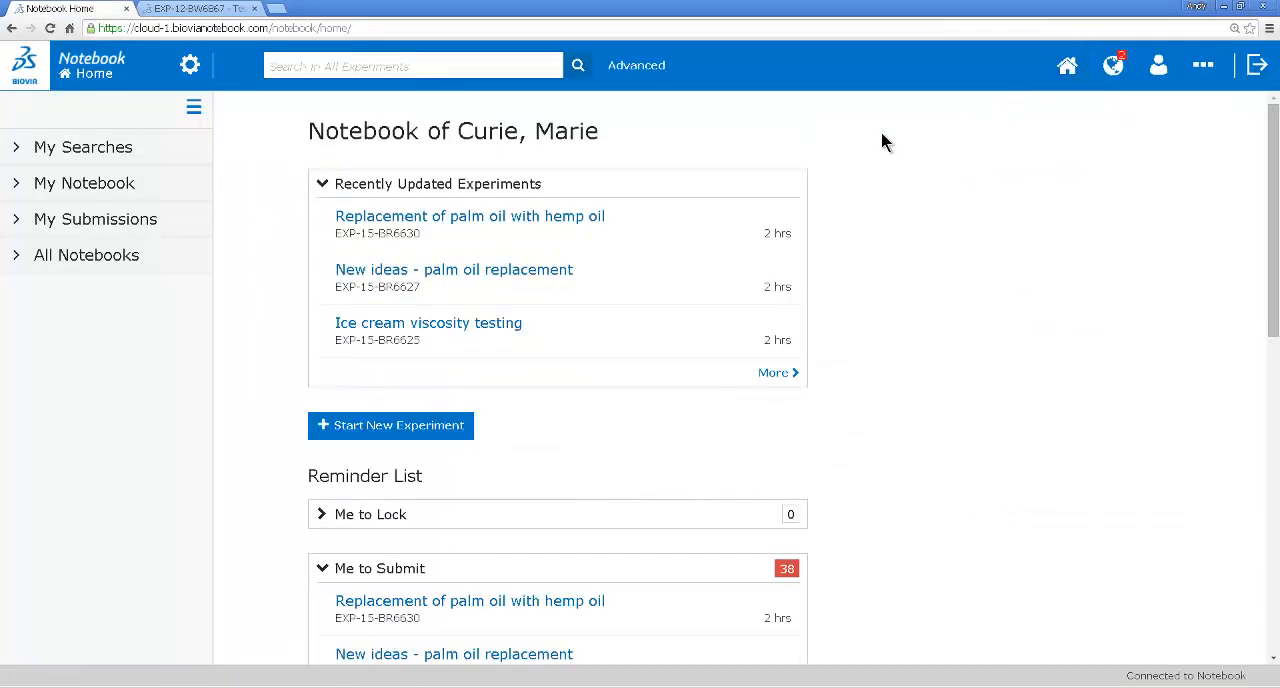
pyautogui.click(469, 216)
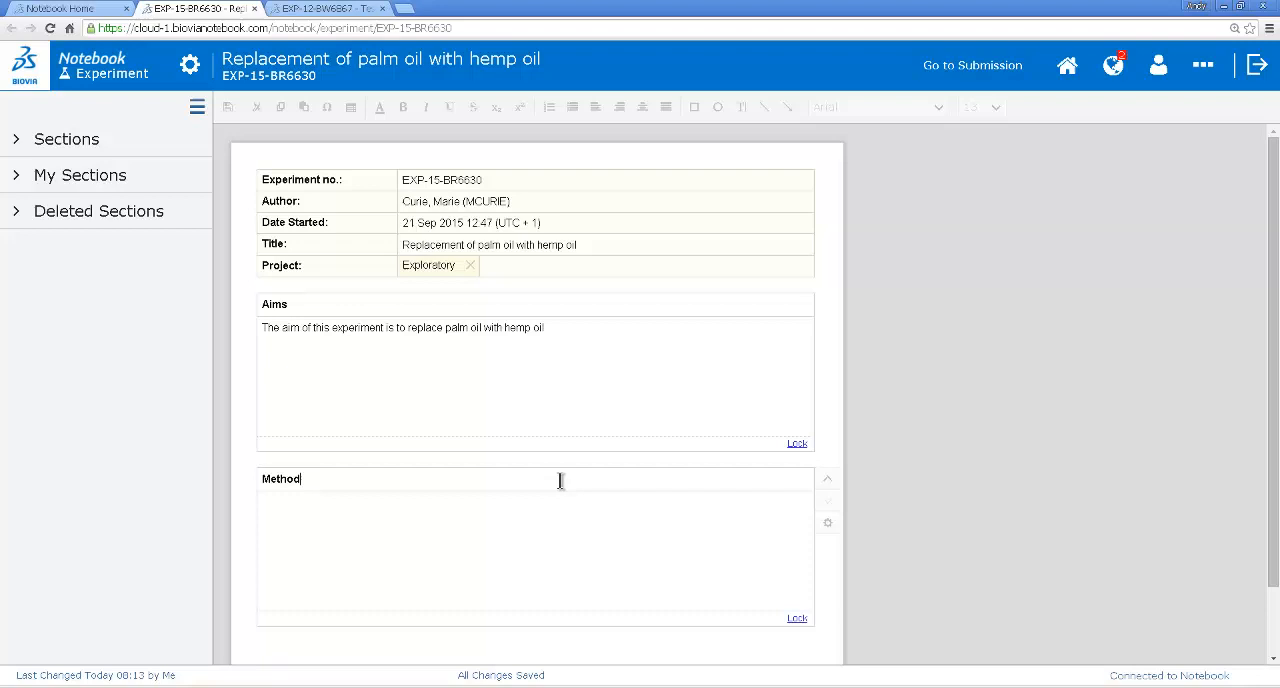
# Step: Paste the copied polysorbate 60 formulation section below Method and view its table
pyautogui.click(827, 522)
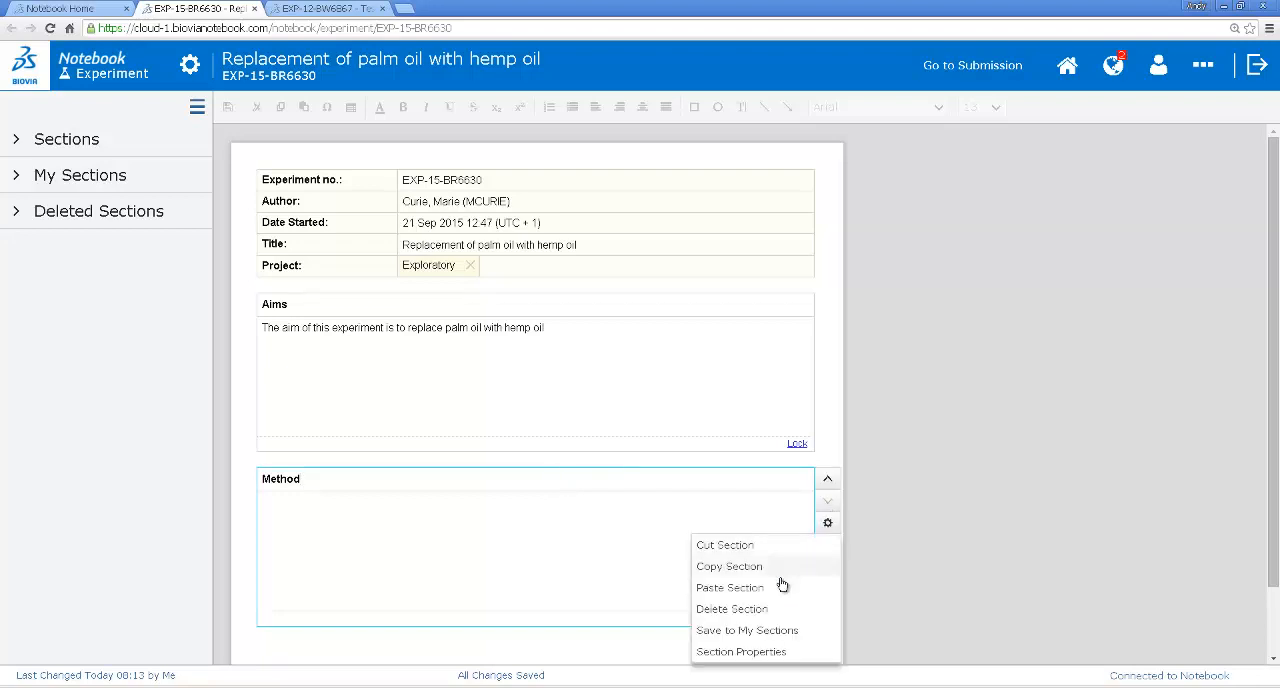
pyautogui.click(730, 587)
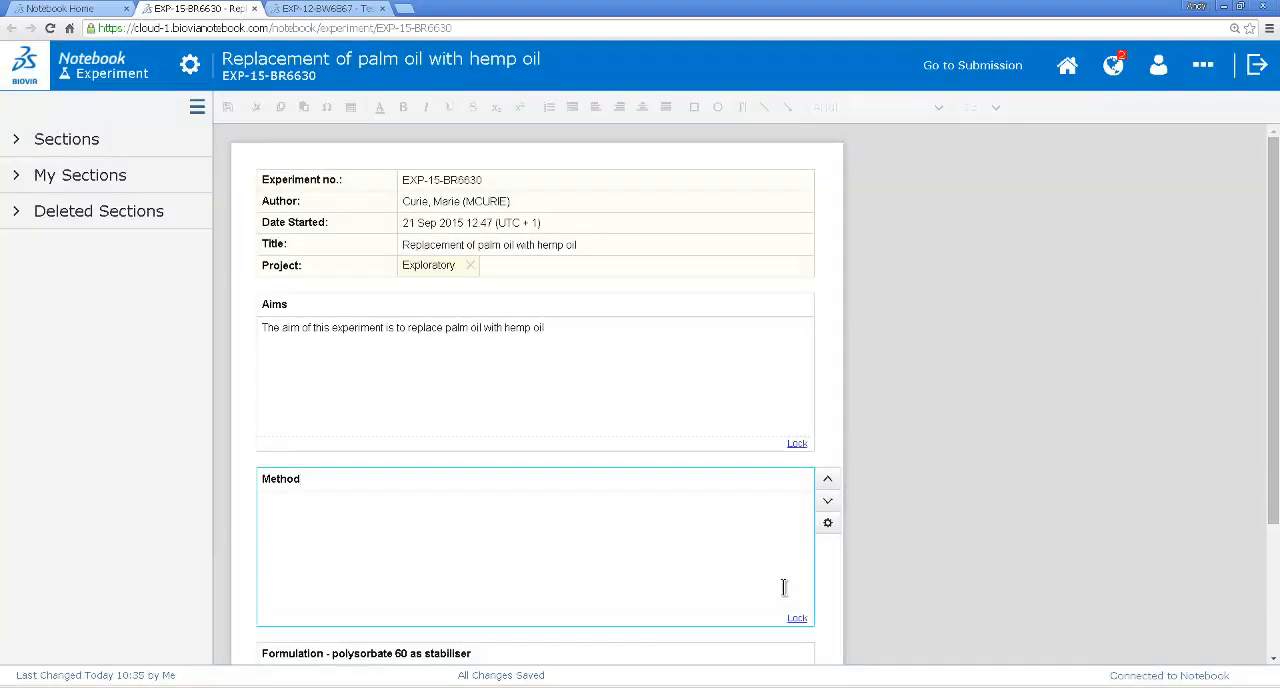
pyautogui.scroll(-3)
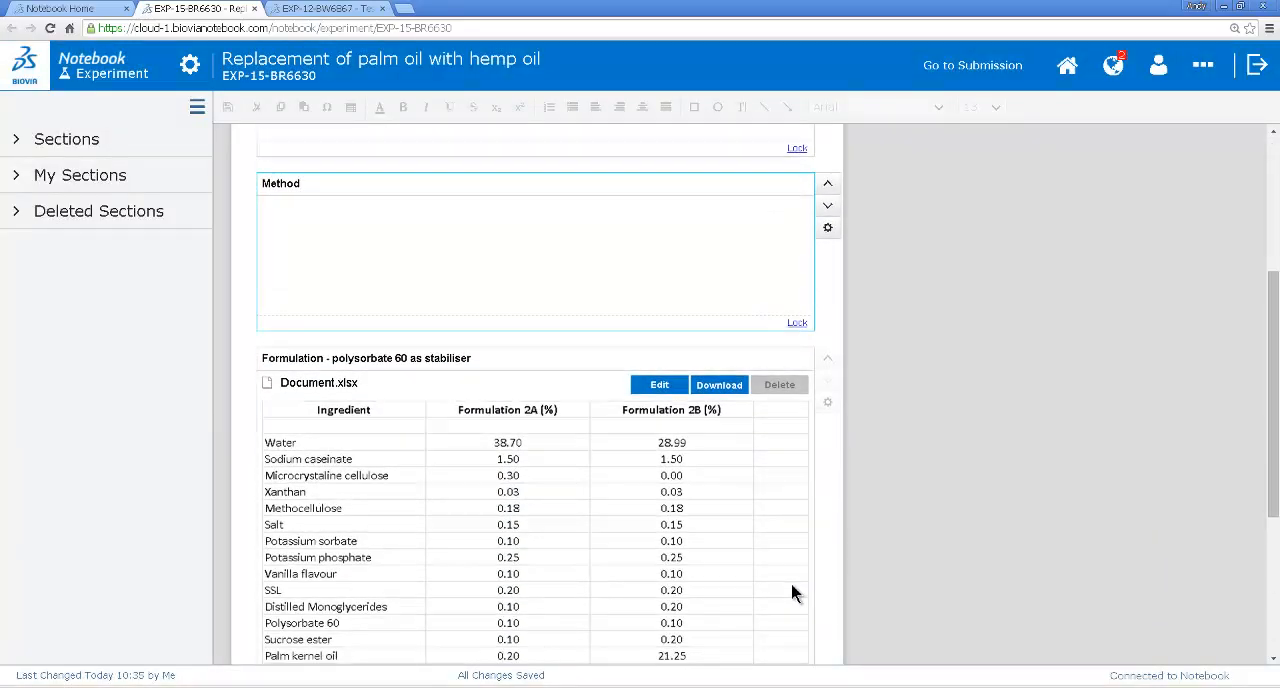
pyautogui.scroll(-3)
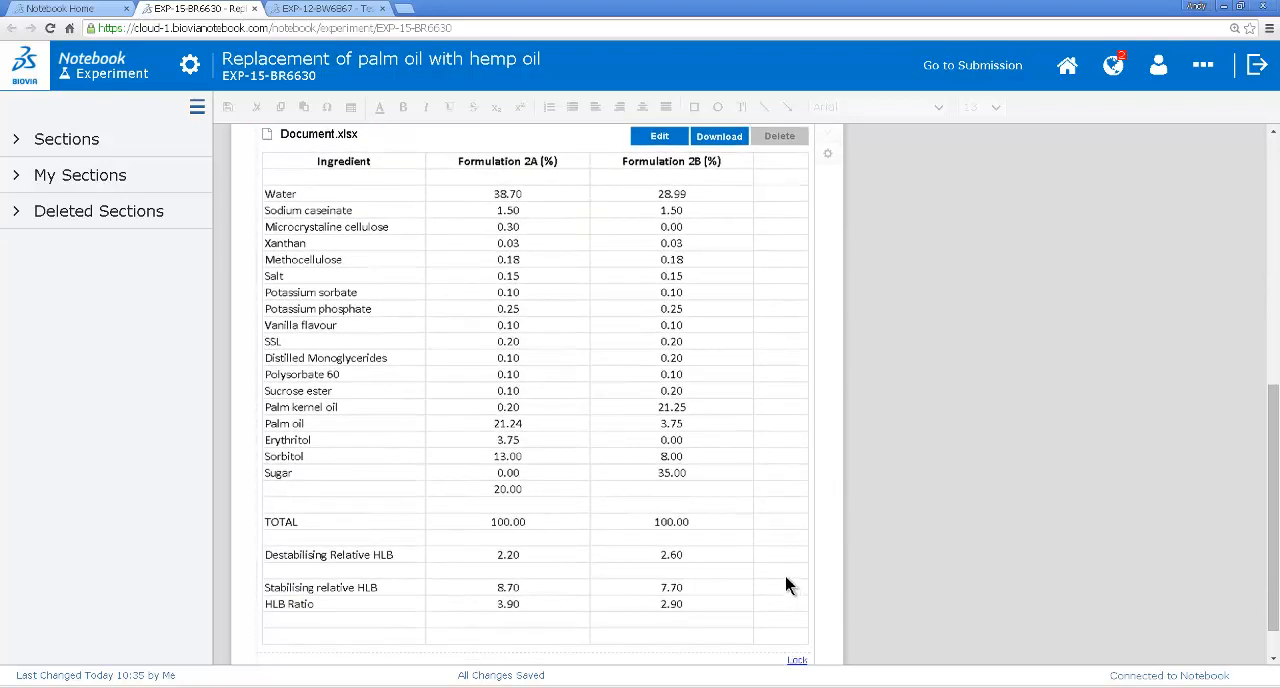
pyautogui.moveTo(333, 463)
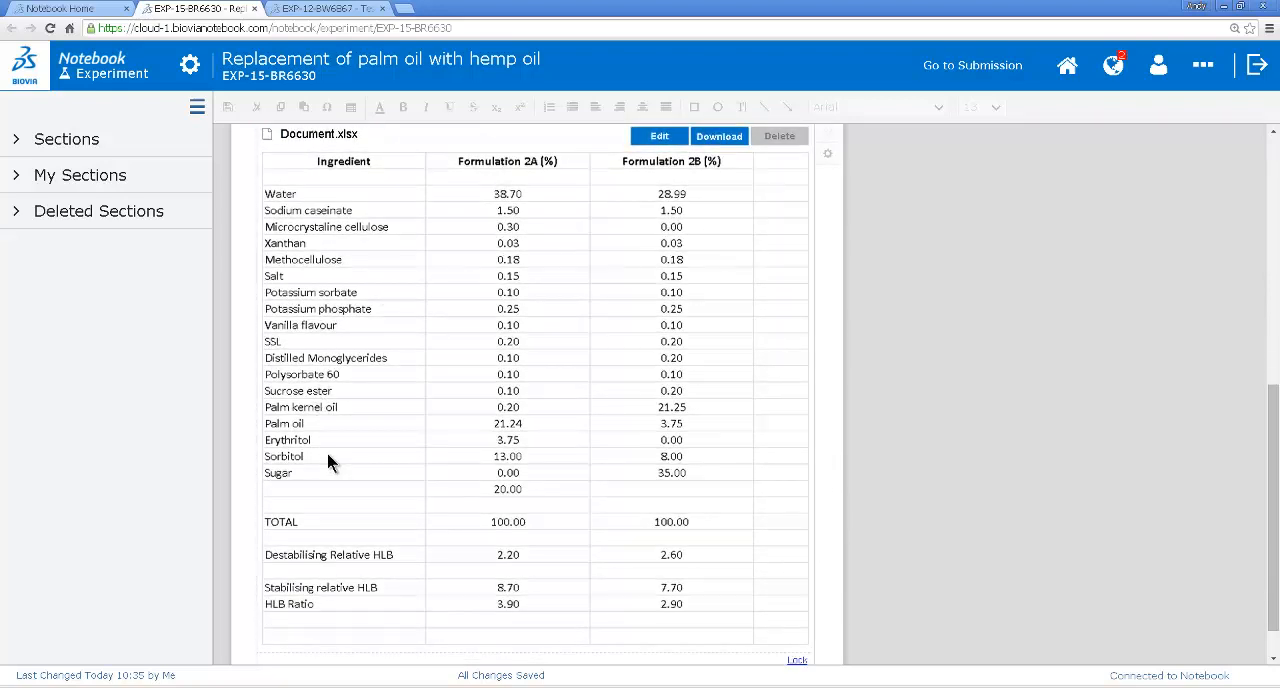
pyautogui.moveTo(530, 414)
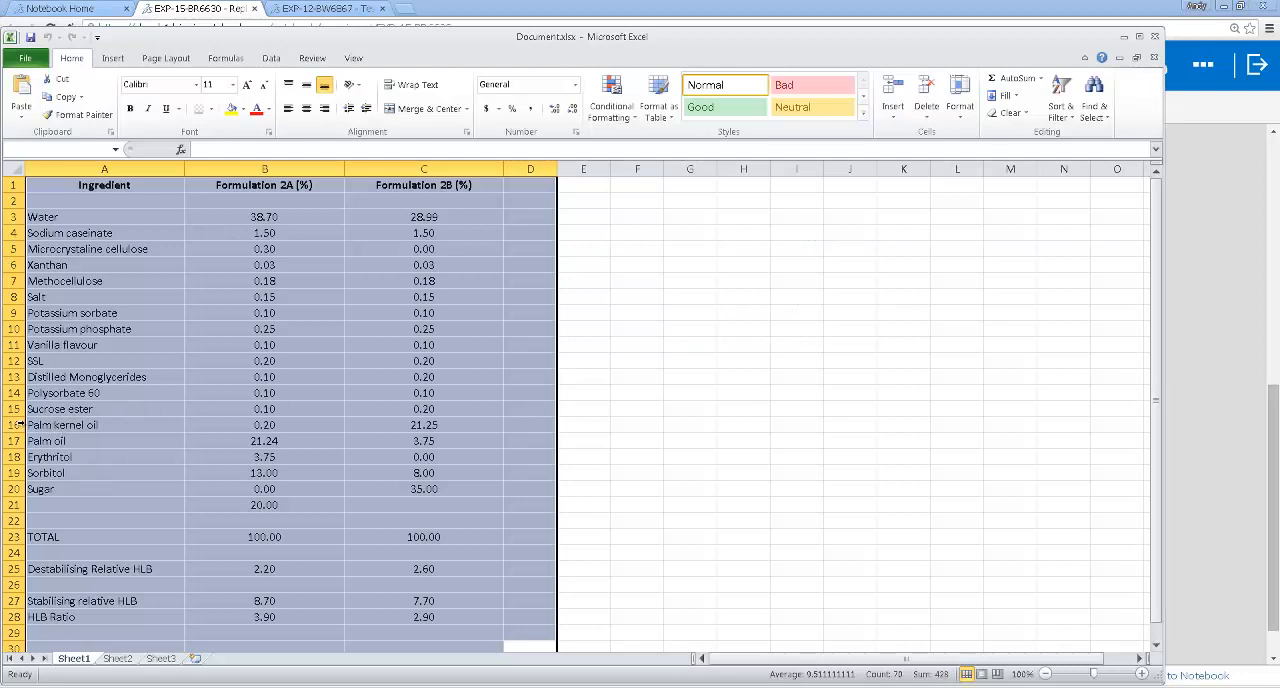
# Step: Rename Palm oil to Hemp oil with amounts 21.44 and 25.00, then select the table
pyautogui.click(104, 425)
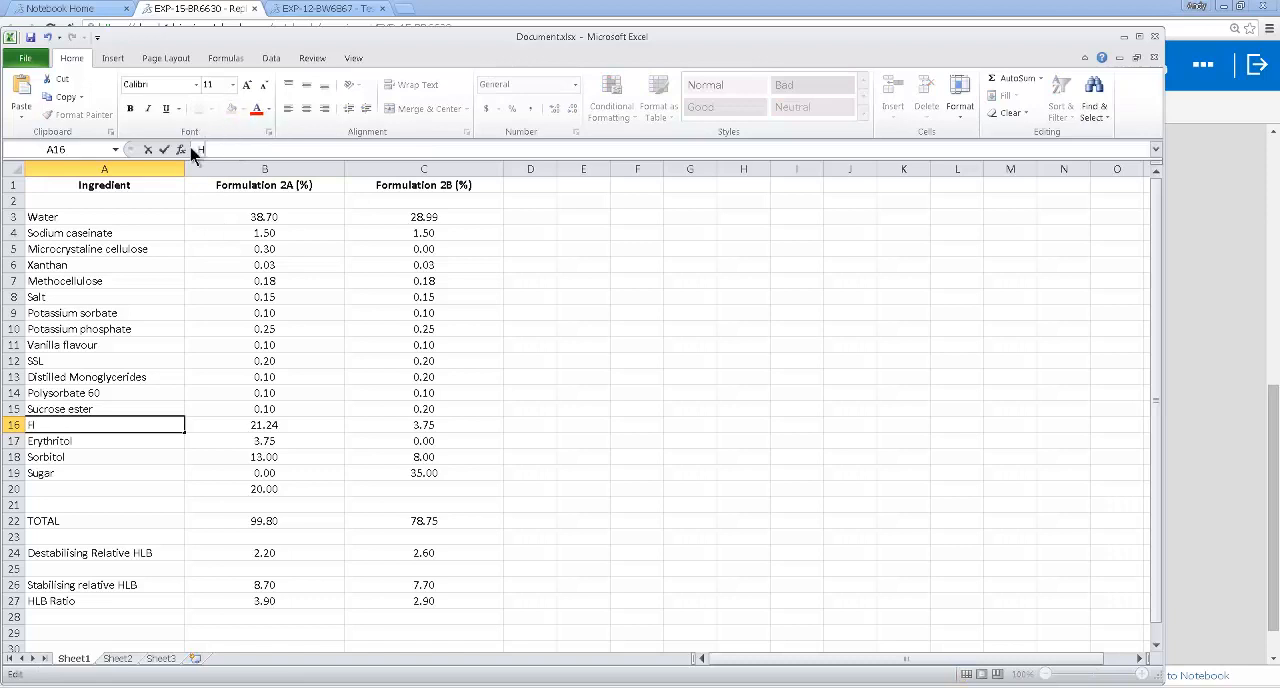
pyautogui.write('Hemp oil')
pyautogui.click(423, 424)
pyautogui.write('25')
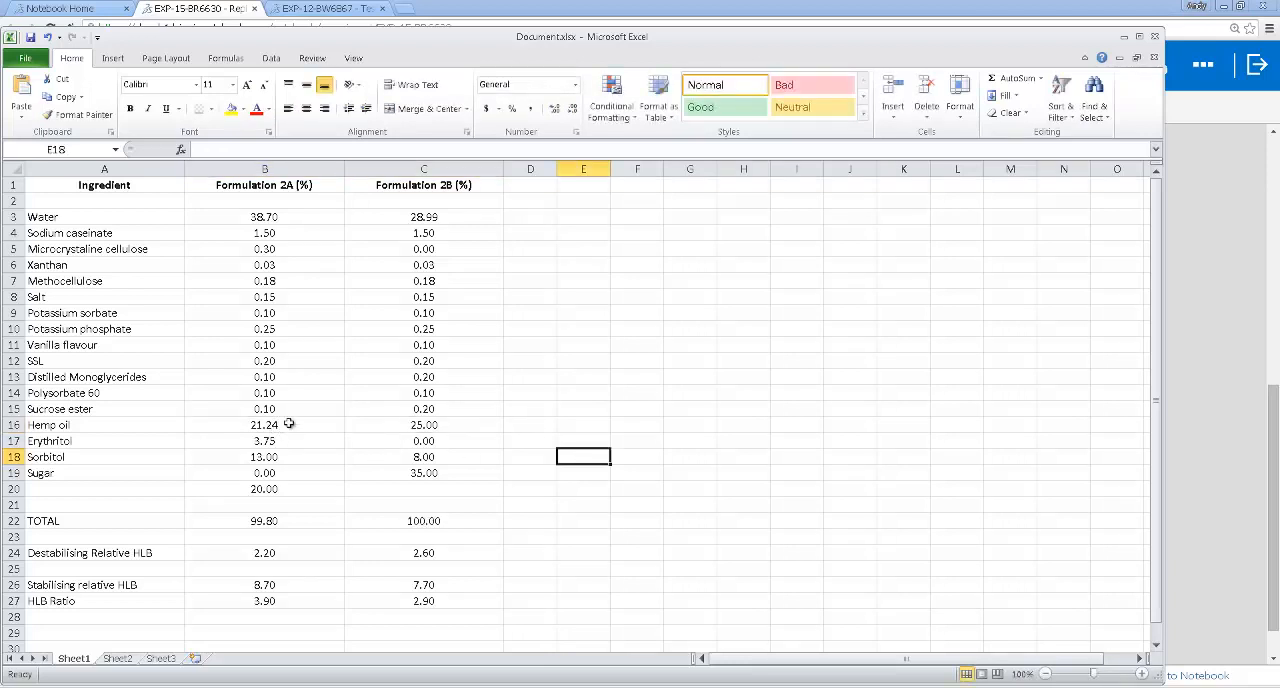
pyautogui.click(265, 424)
pyautogui.write('21.44')
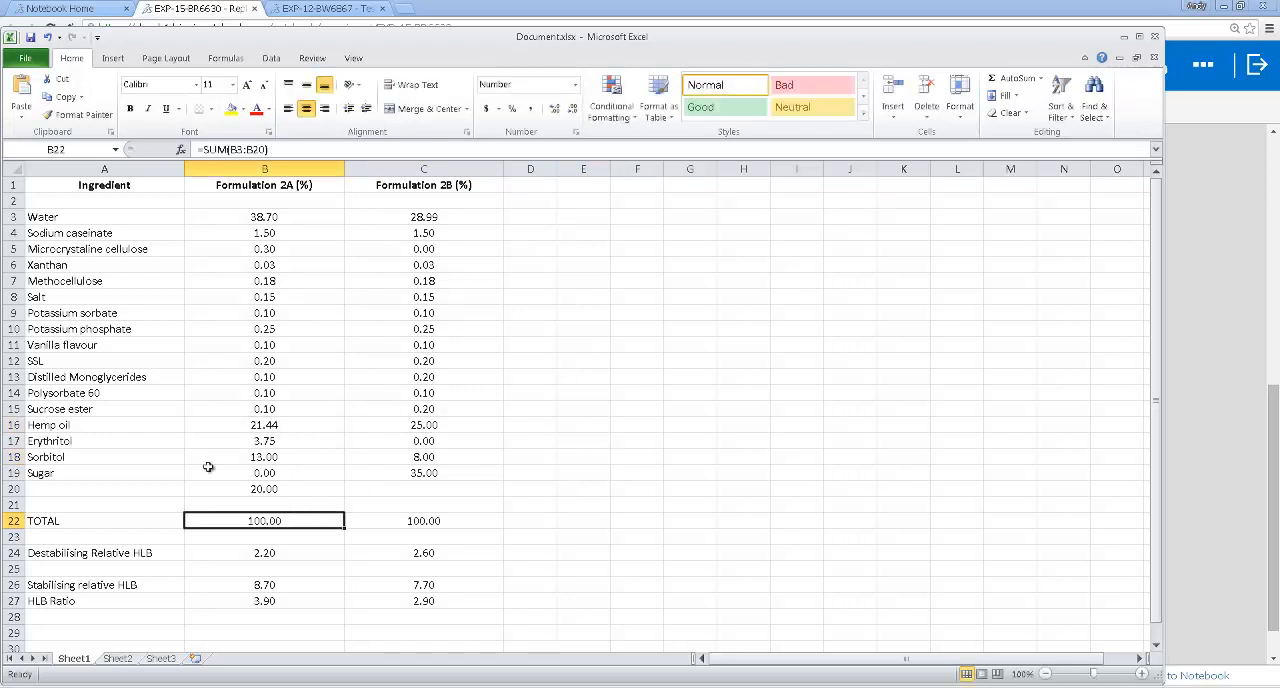
pyautogui.moveTo(485, 626)
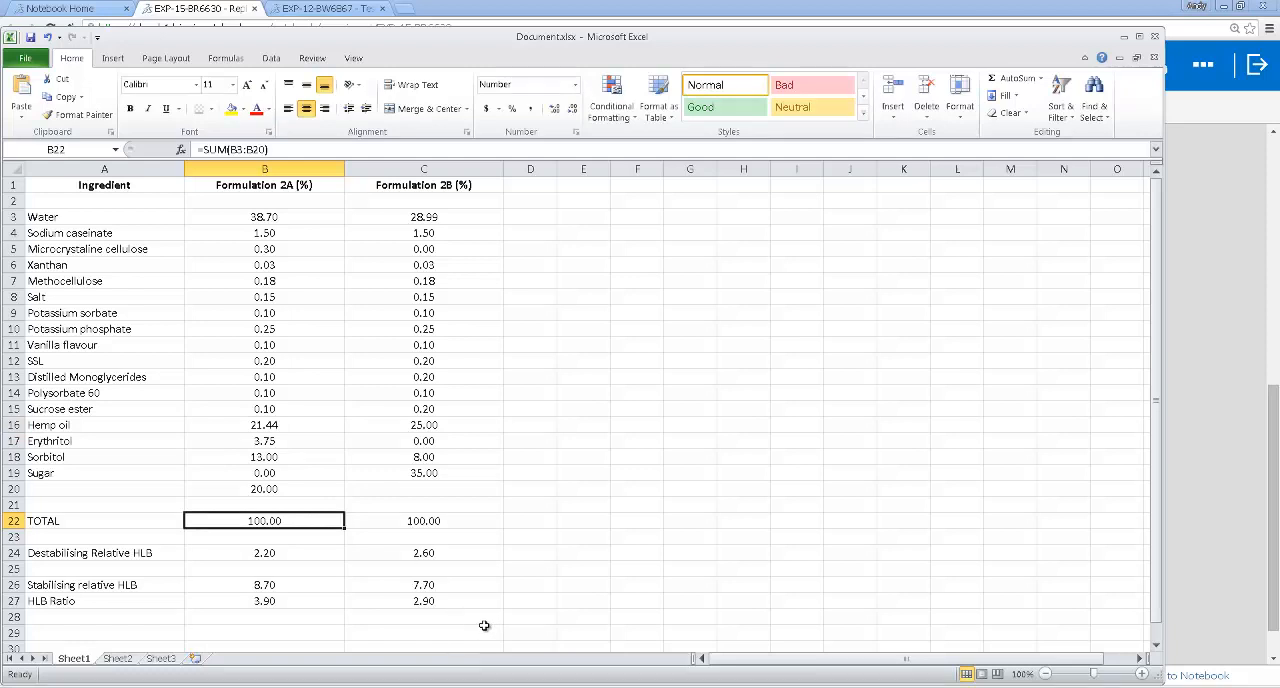
pyautogui.moveTo(104, 185); pyautogui.dragTo(423, 630)
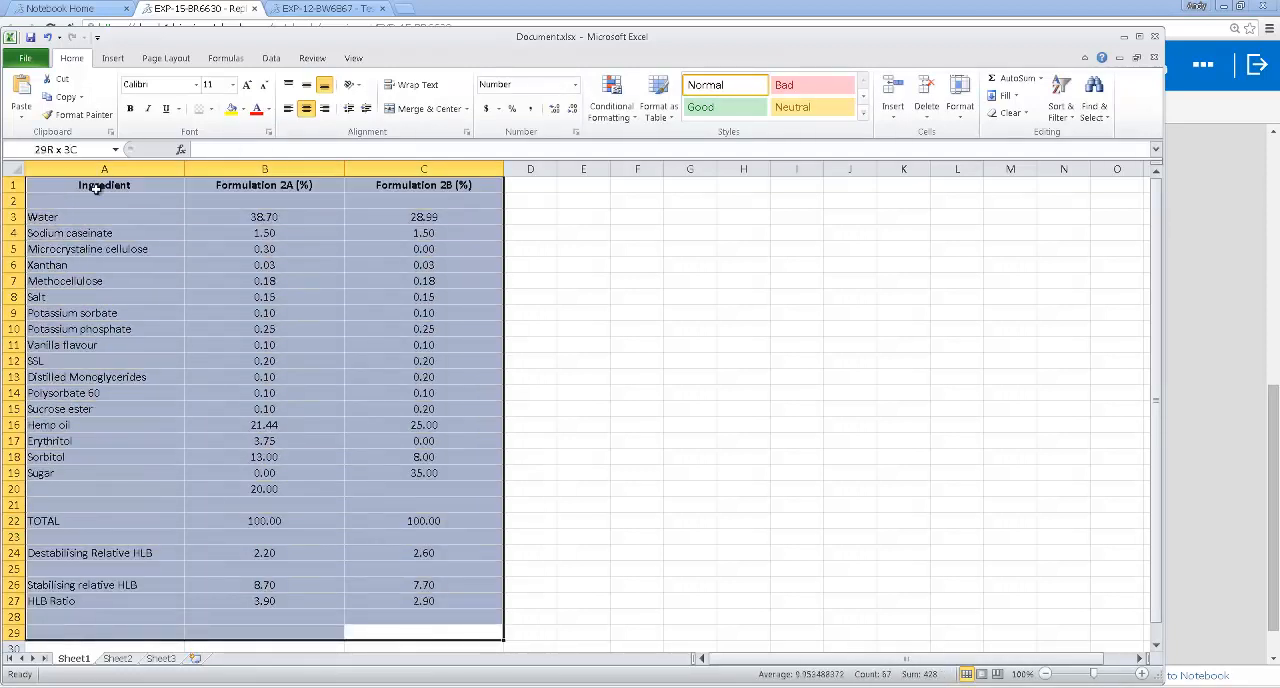
pyautogui.click(423, 630)
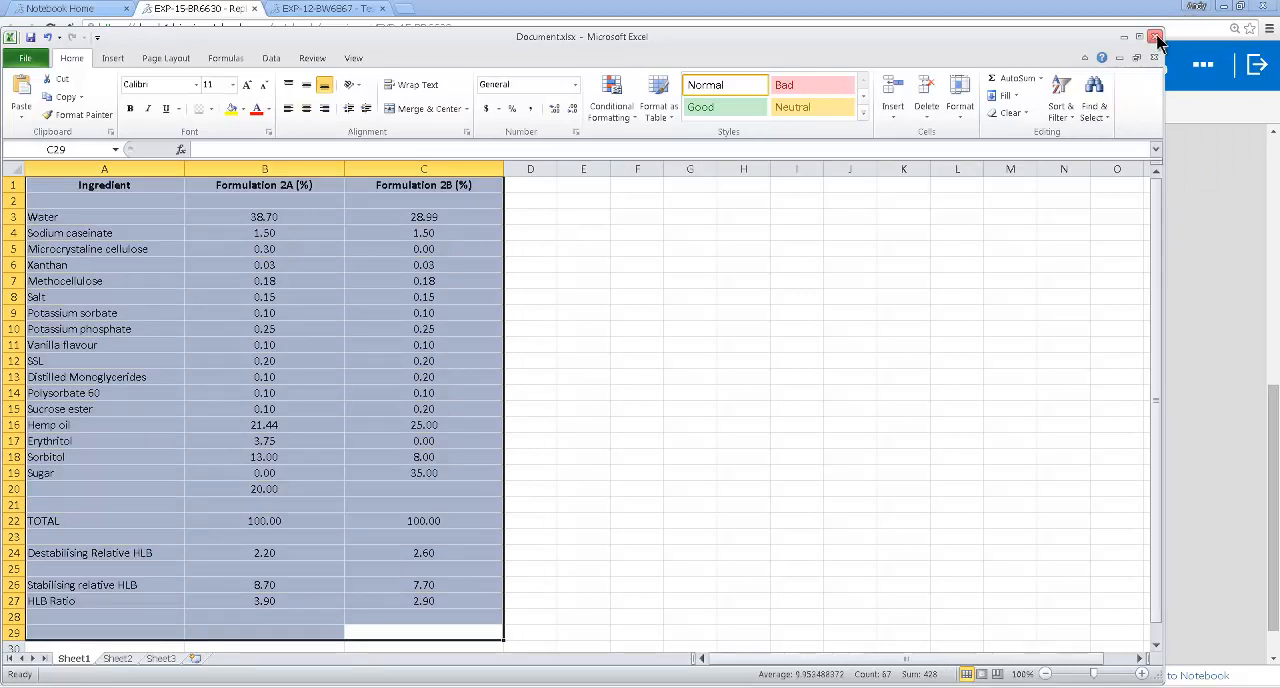
# Step: Close Excel and accept updating the formulation section with the worksheet changes
pyautogui.click(1155, 37)
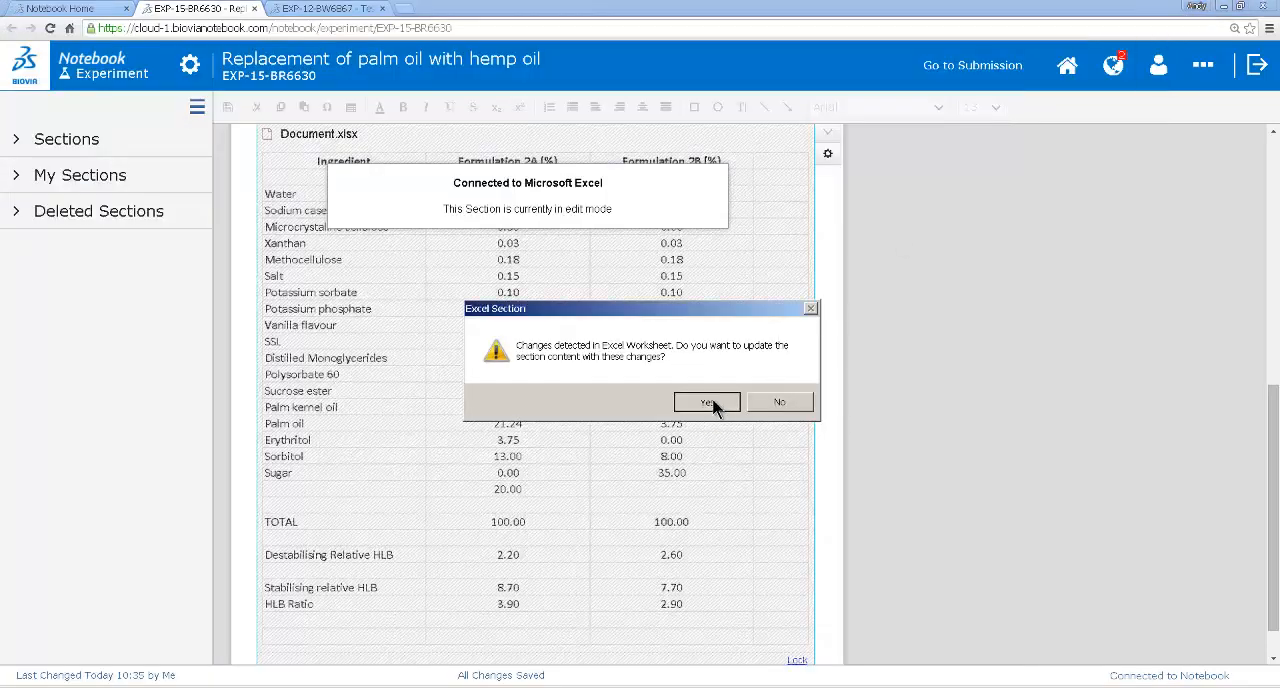
pyautogui.click(707, 401)
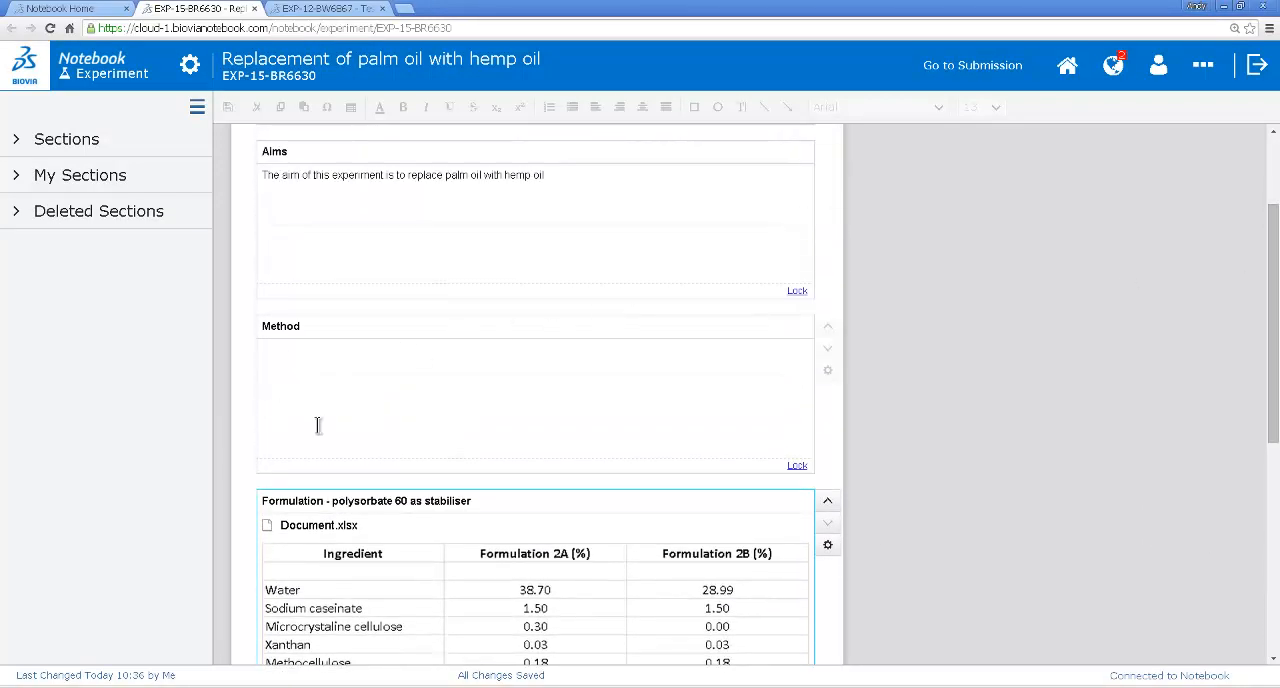
pyautogui.moveTo(377, 386)
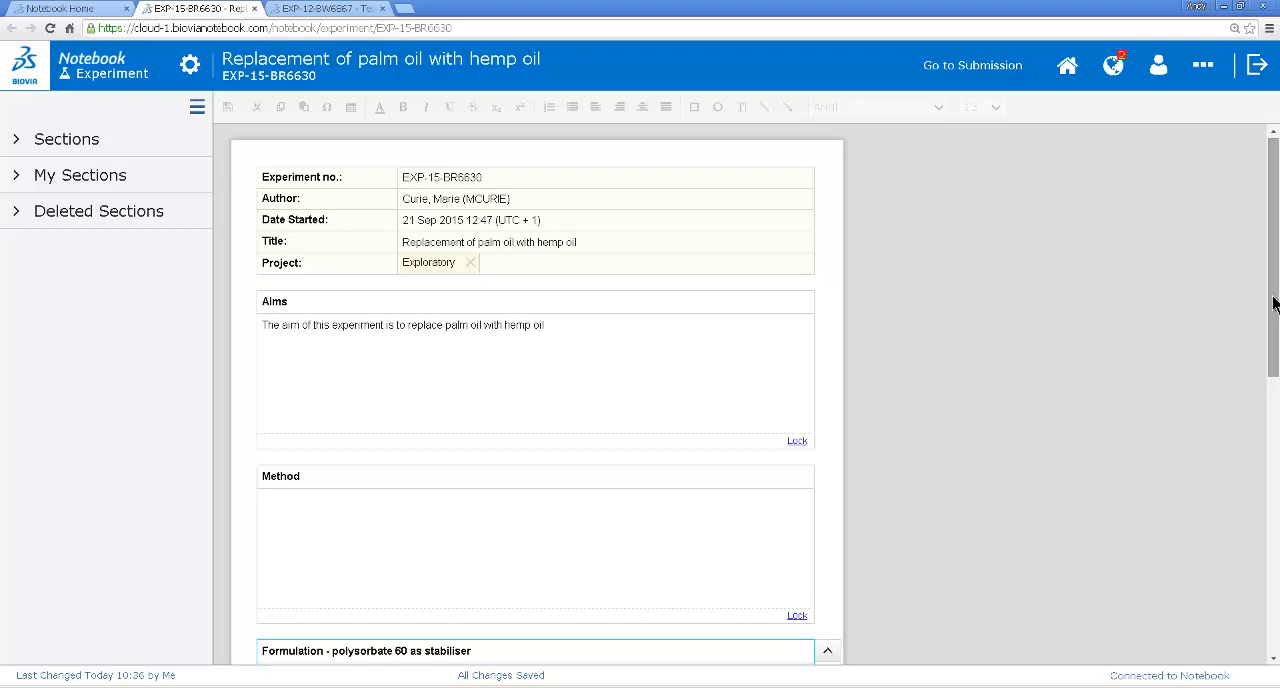
pyautogui.moveTo(1191, 305)
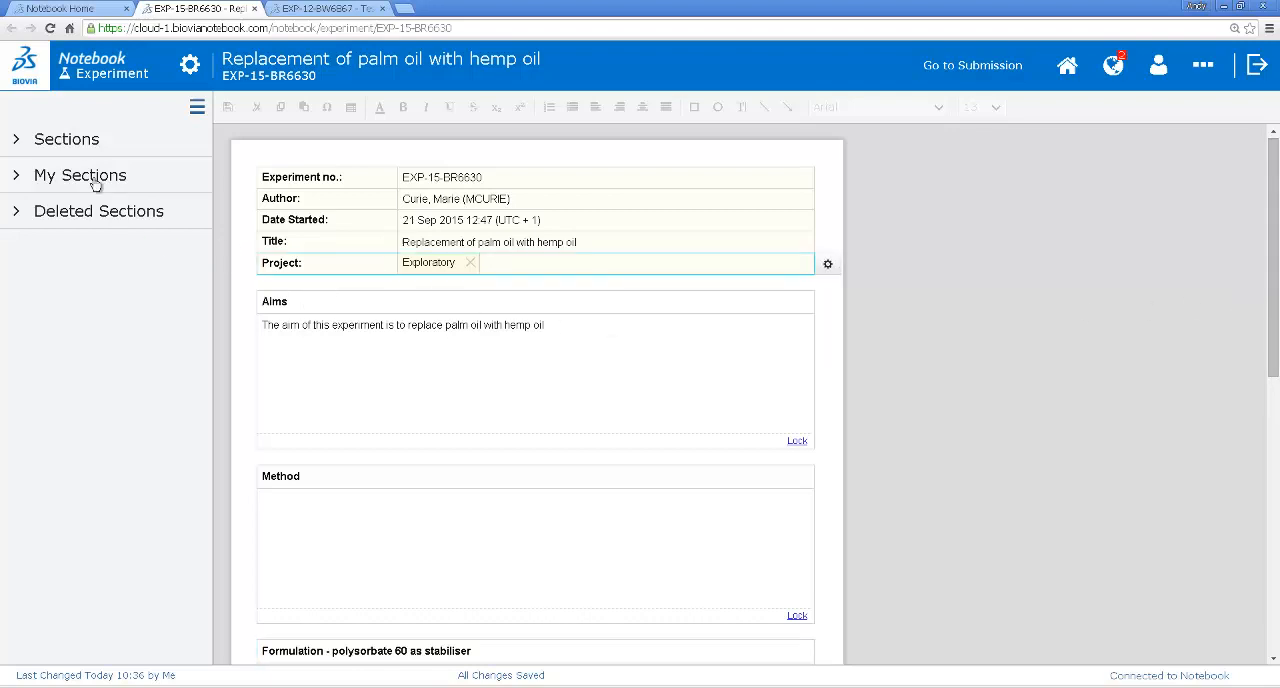
# Step: Add a Related Experiments field linking EXP-12-BW6867, then open the link and come back
pyautogui.click(66, 139)
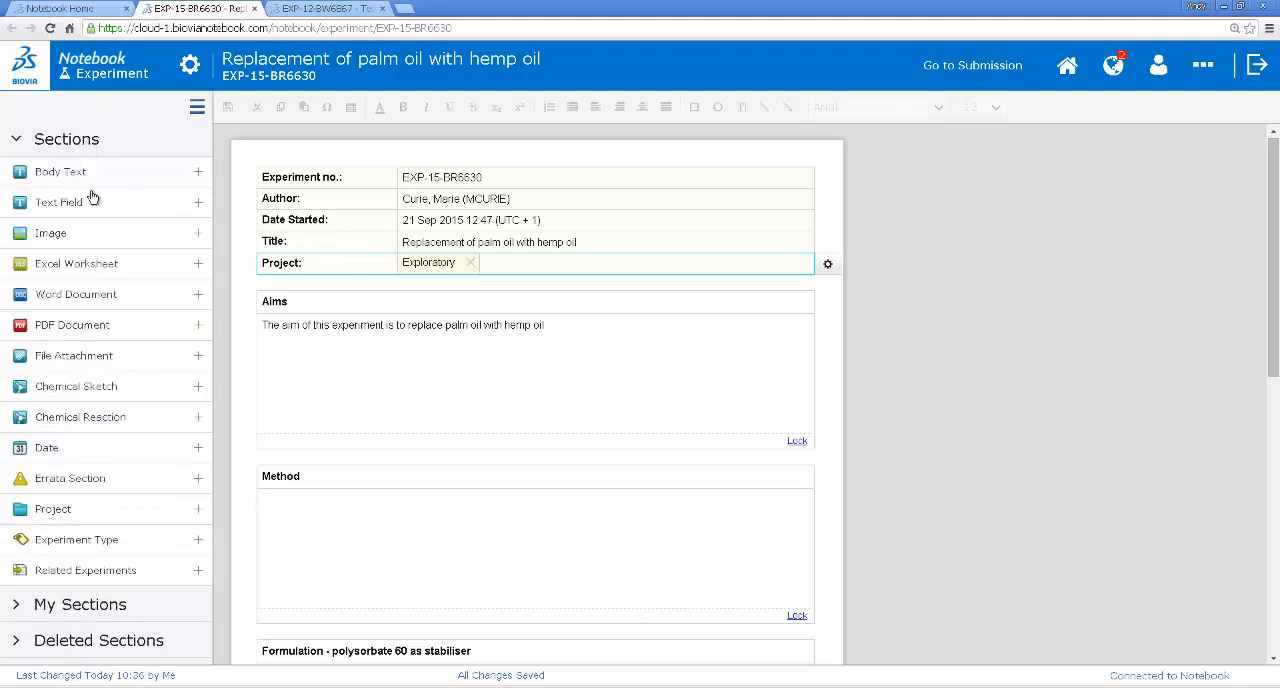
pyautogui.moveTo(90, 576)
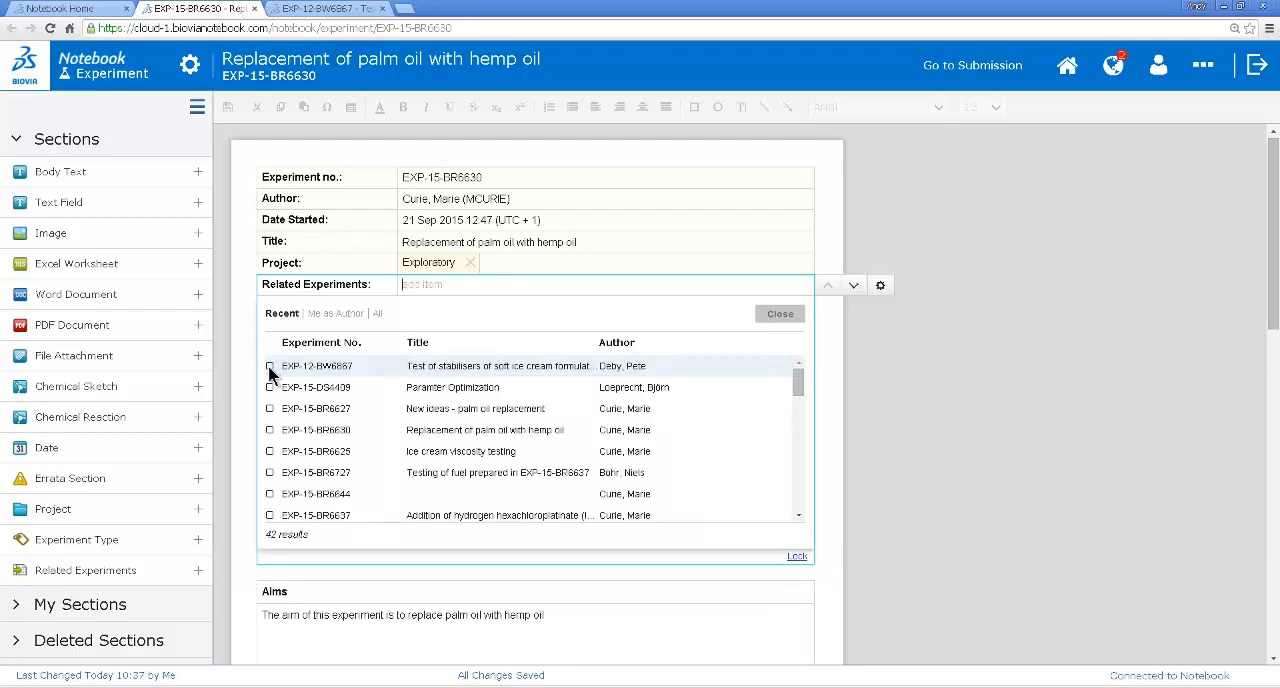
pyautogui.click(269, 365)
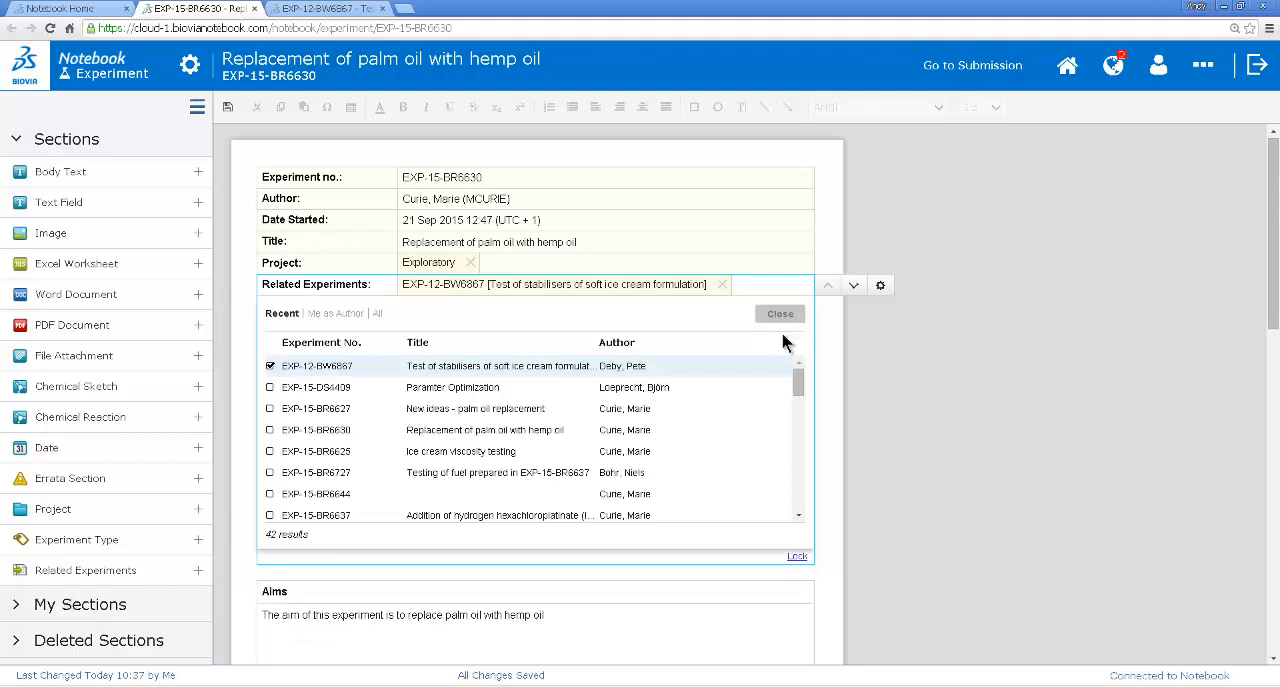
pyautogui.click(779, 313)
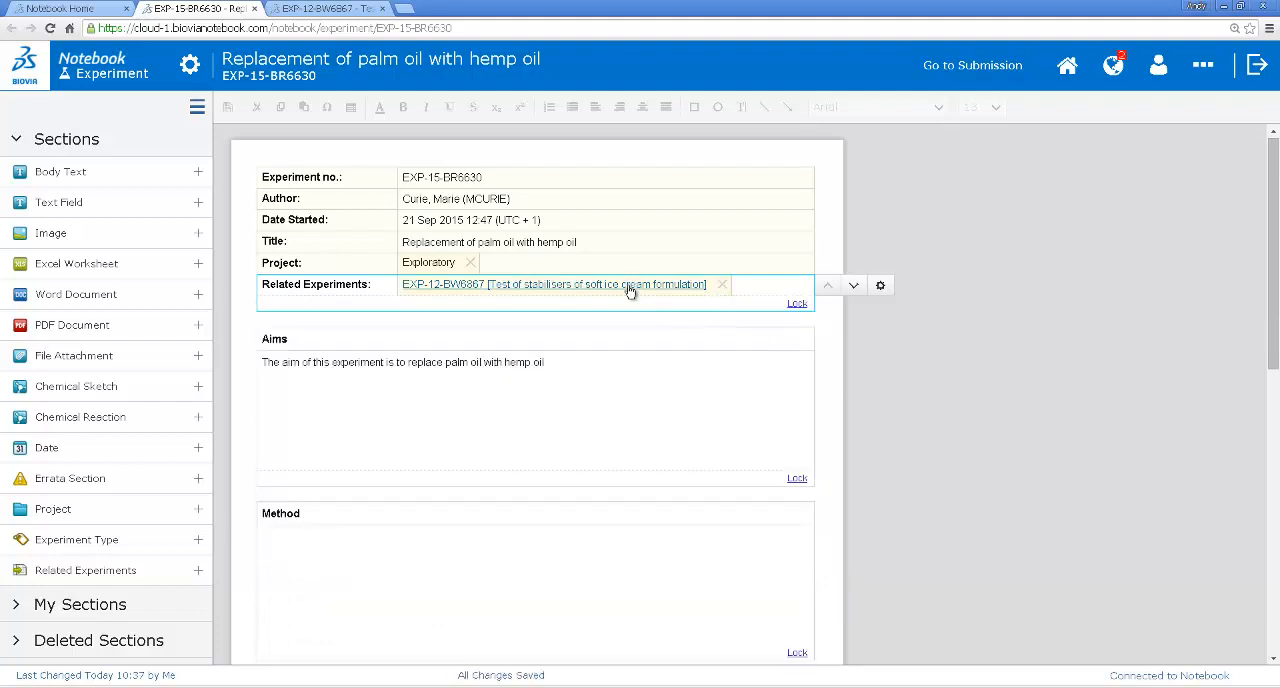
pyautogui.click(553, 284)
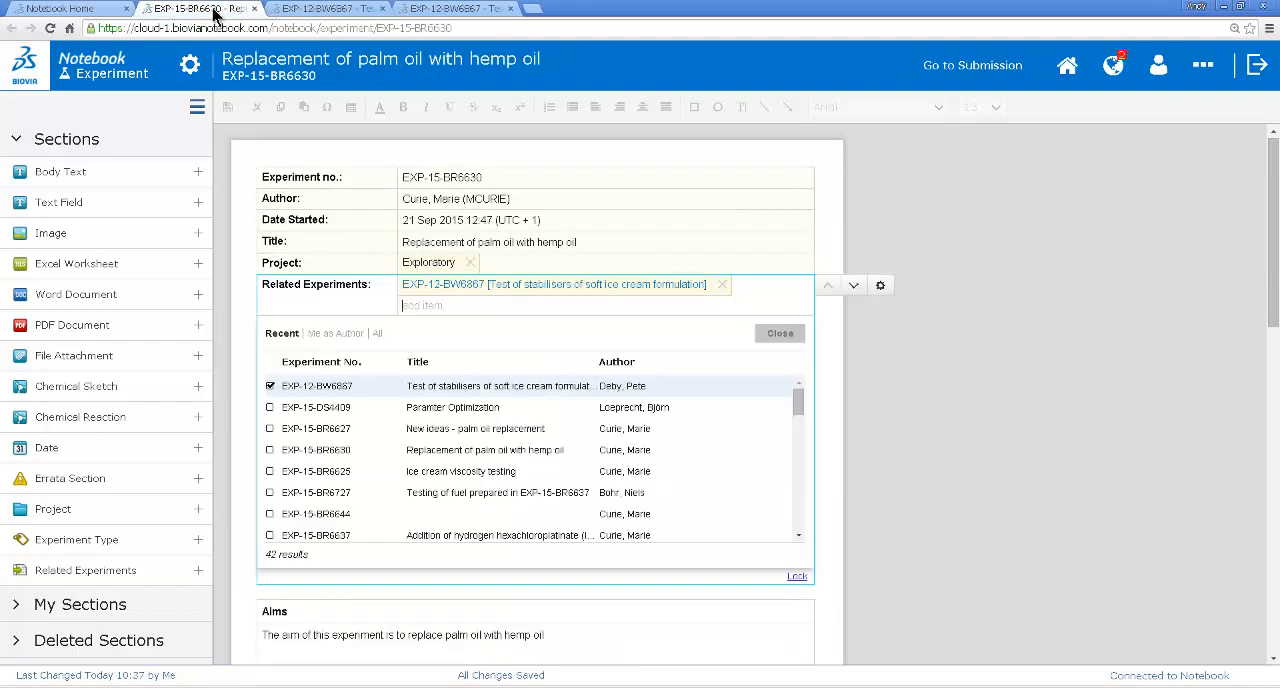
pyautogui.click(779, 333)
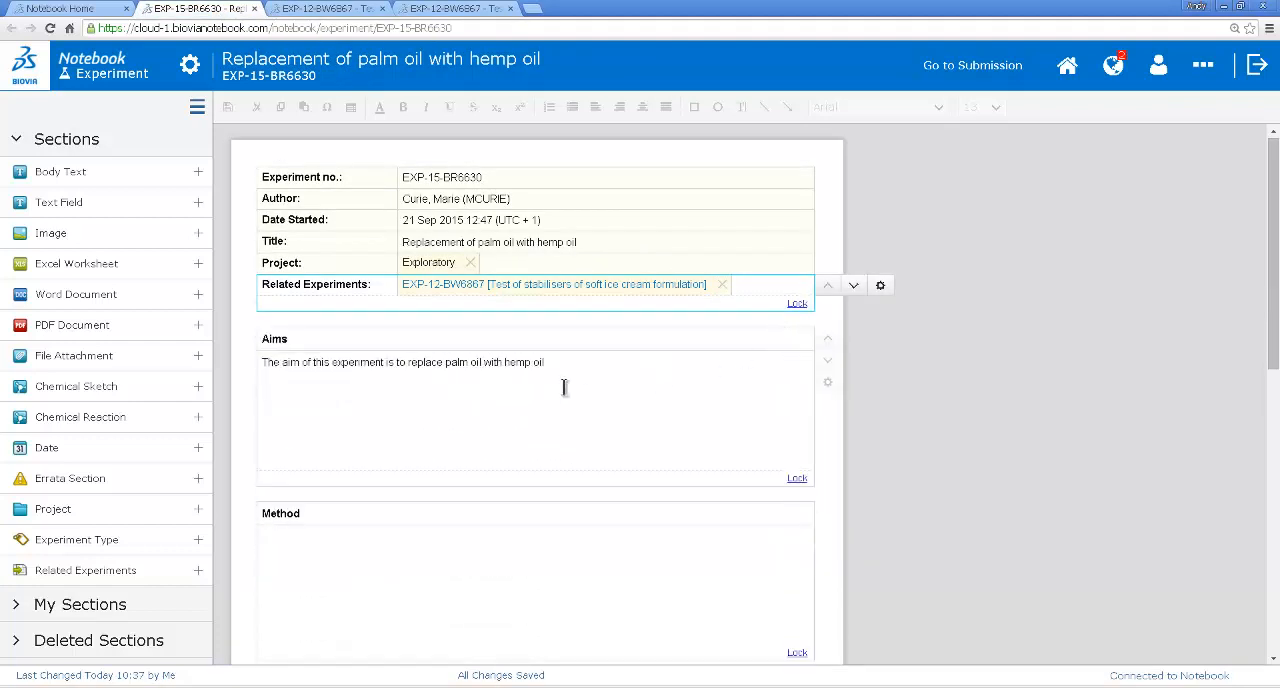